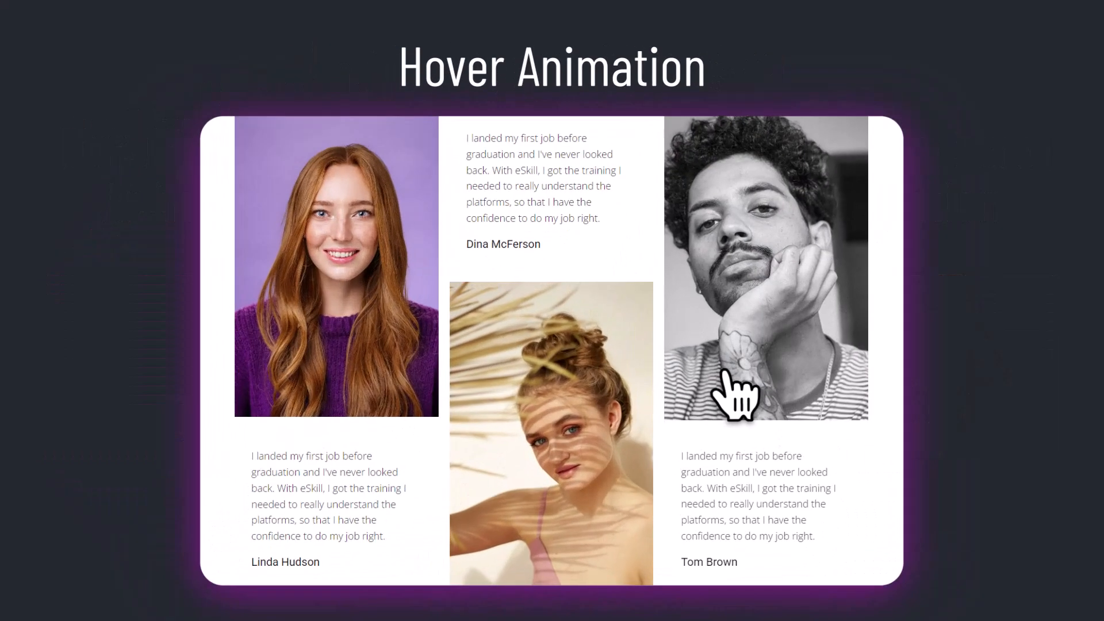
{"action": "mouse_move", "coordinate": [478, 401]}
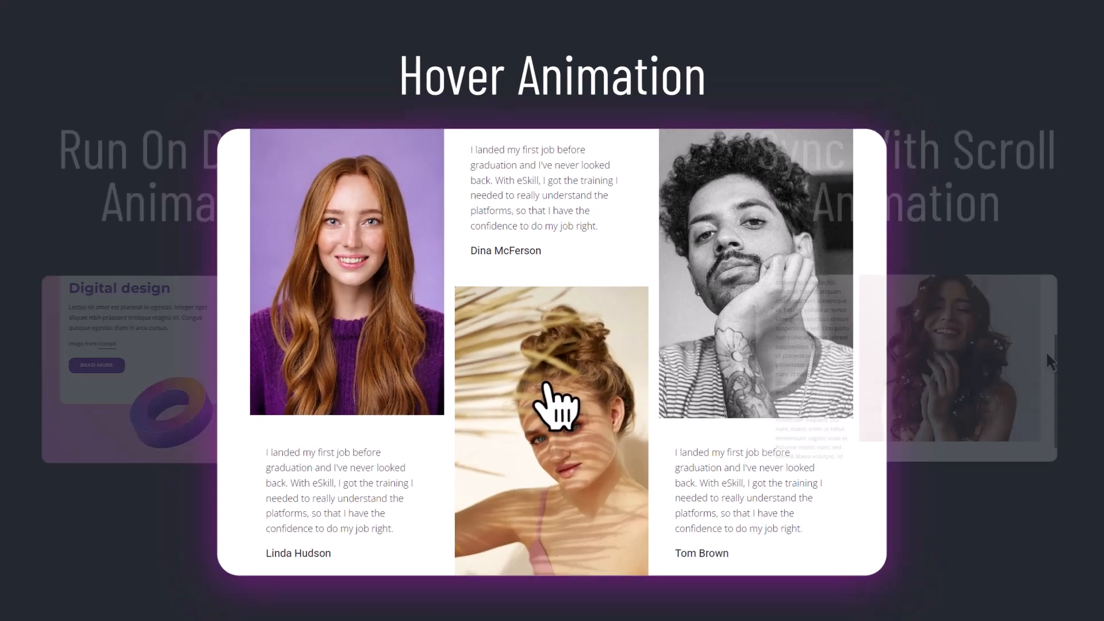
Create a blank site named MySite, opening its empty Home page.
{"action": "scroll", "scroll_direction": "down", "scroll_amount": 3}
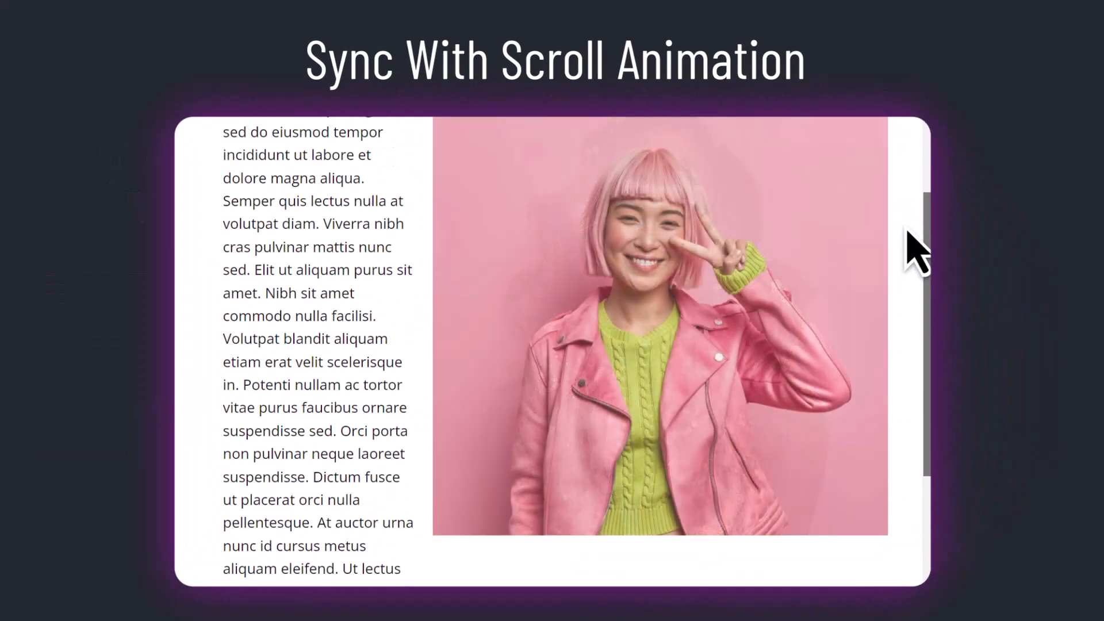
{"action": "scroll", "scroll_direction": "up", "scroll_amount": 3}
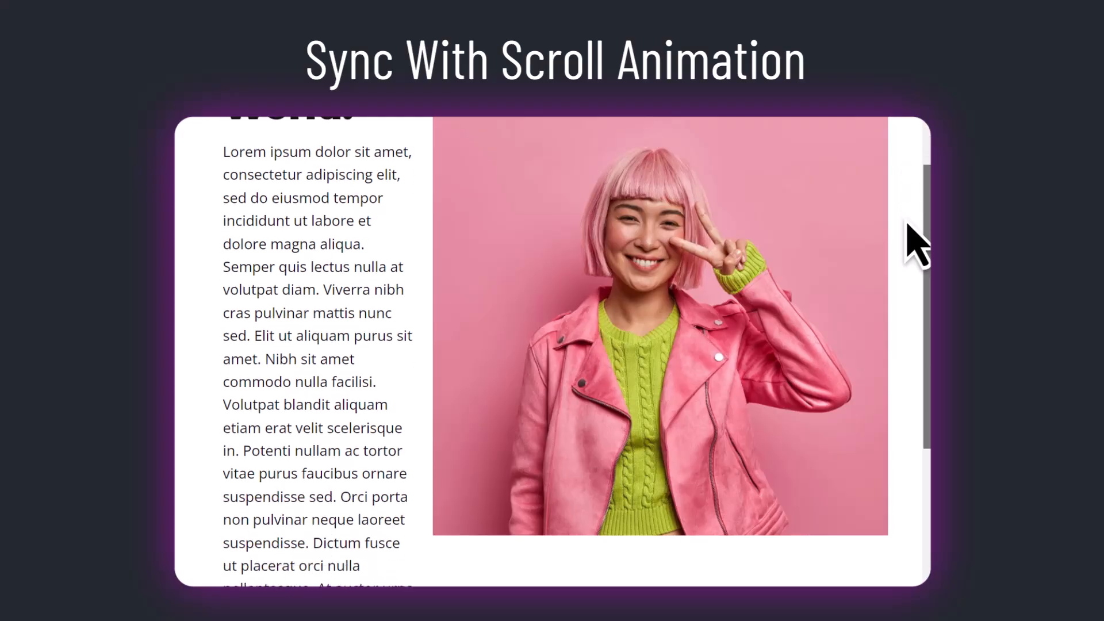
{"action": "scroll", "scroll_direction": "down", "scroll_amount": 3}
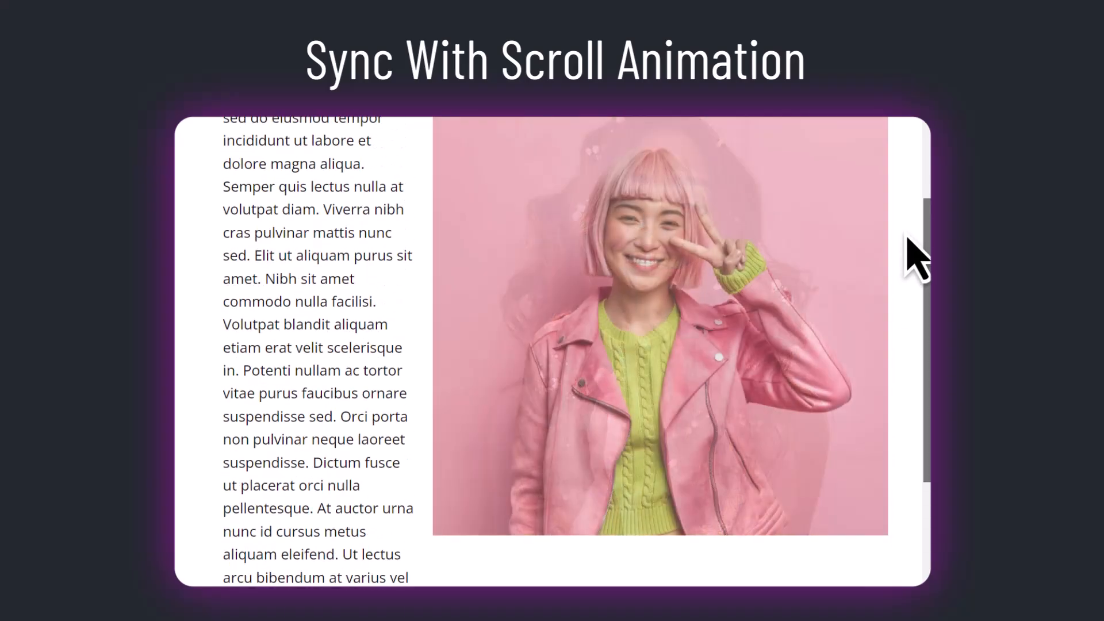
{"action": "scroll", "scroll_direction": "up", "scroll_amount": 3}
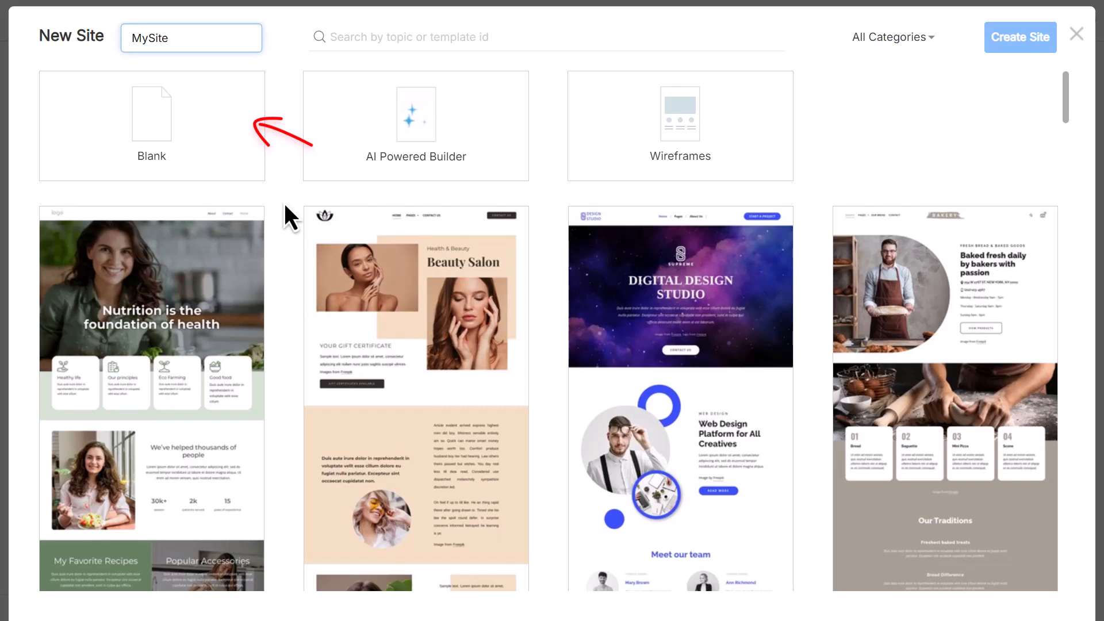
{"action": "left_click", "coordinate": [152, 114]}
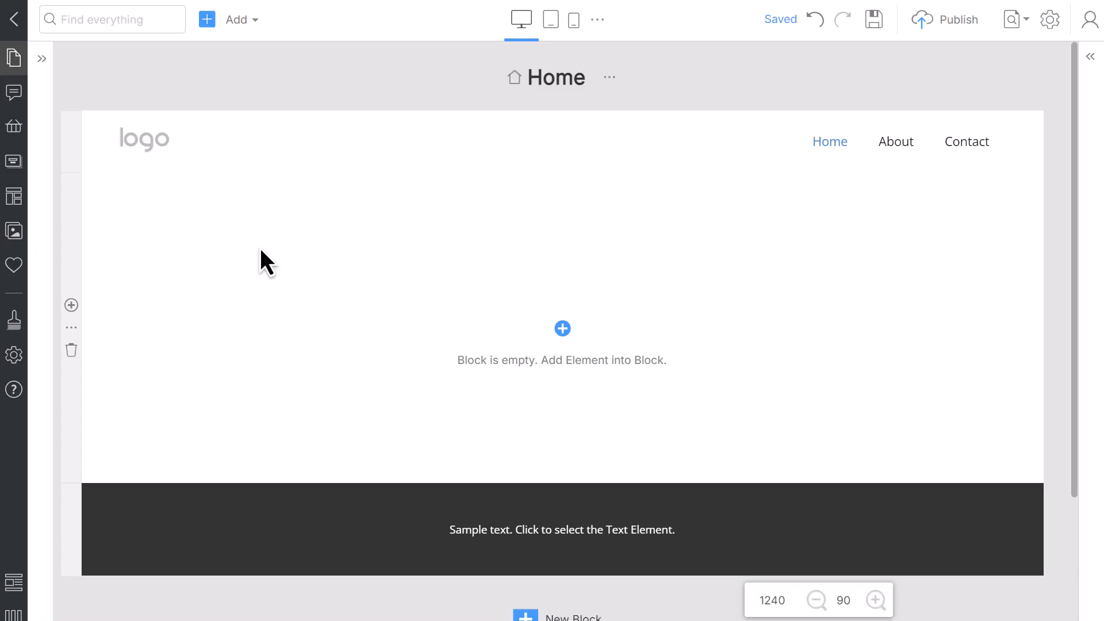
Insert a Heading 2 reading 'I love web design' into the empty block.
{"action": "left_click", "coordinate": [236, 19]}
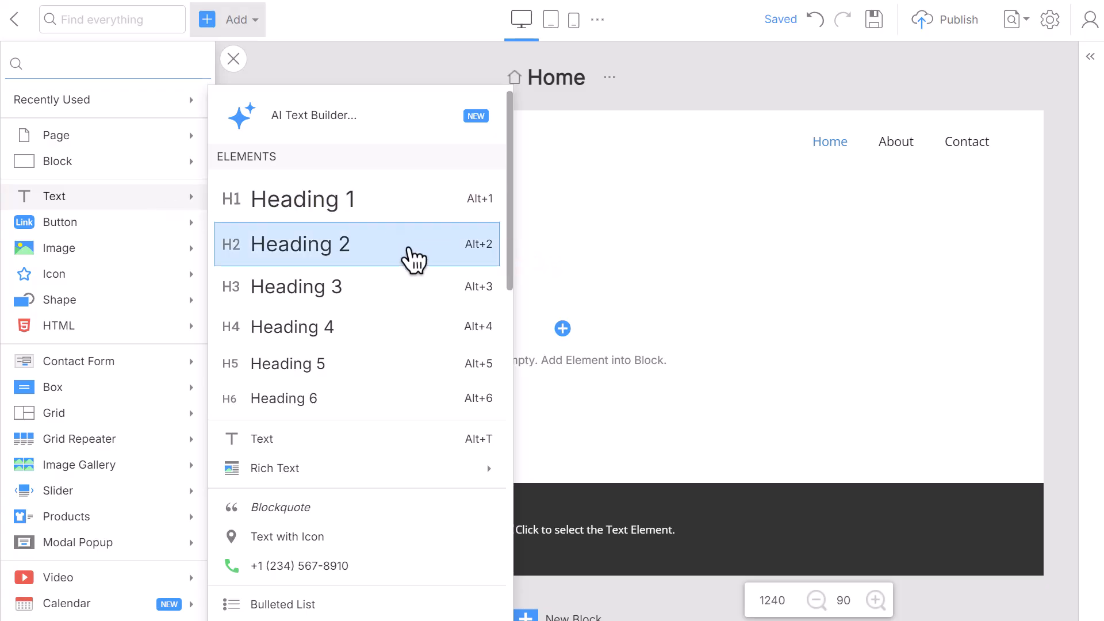
{"action": "left_click", "coordinate": [322, 245]}
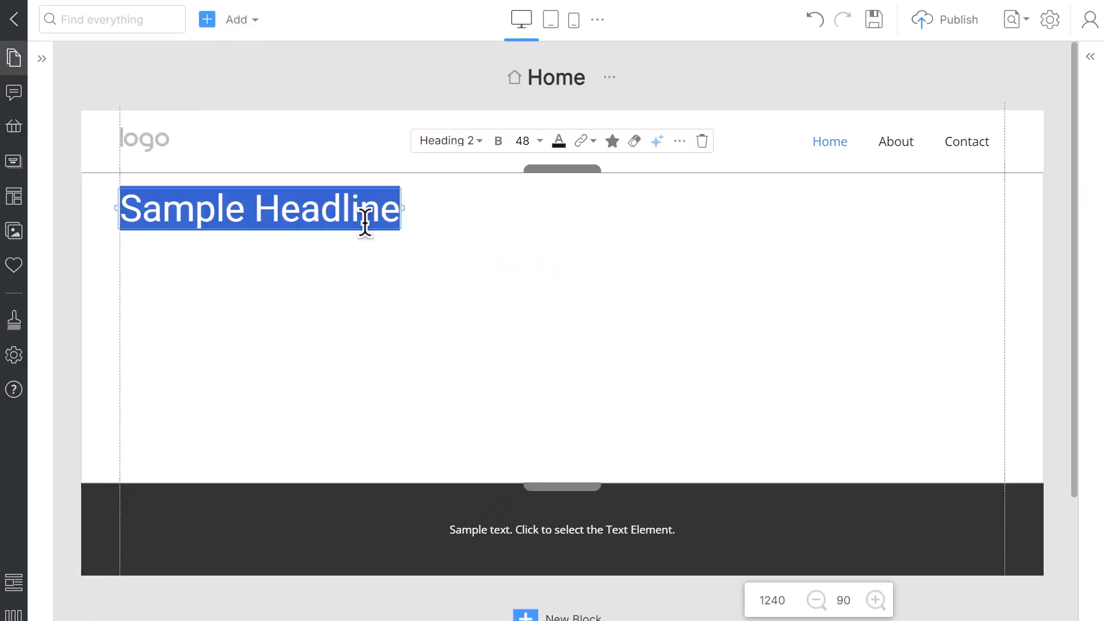
{"action": "type", "text": "I love web design"}
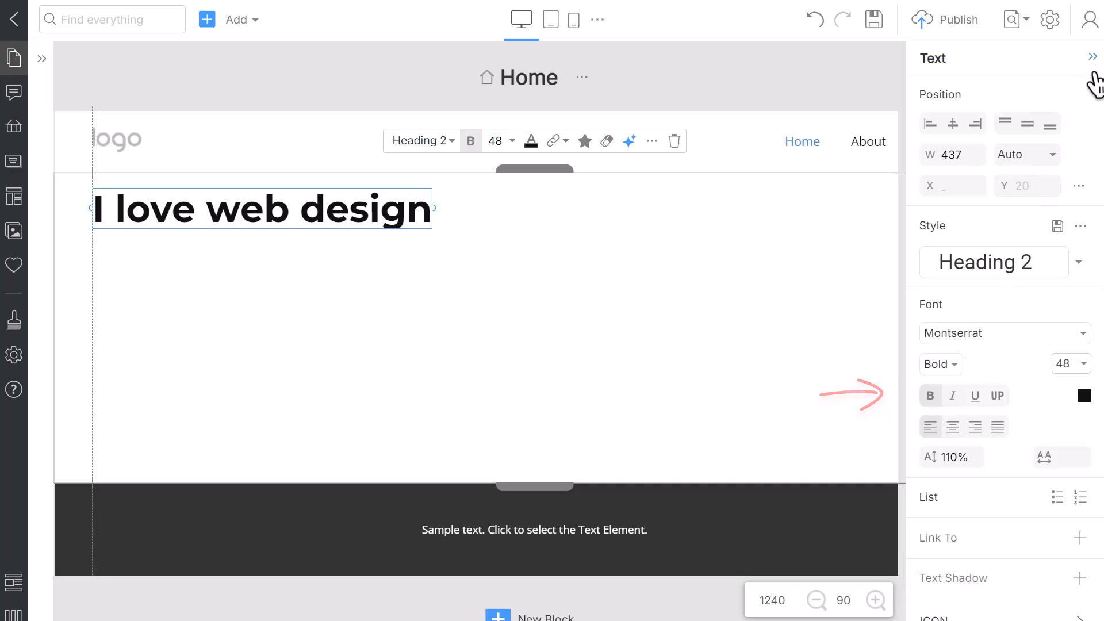
Insert a circular image below the heading and drag its corner to enlarge it.
{"action": "left_click", "coordinate": [227, 19]}
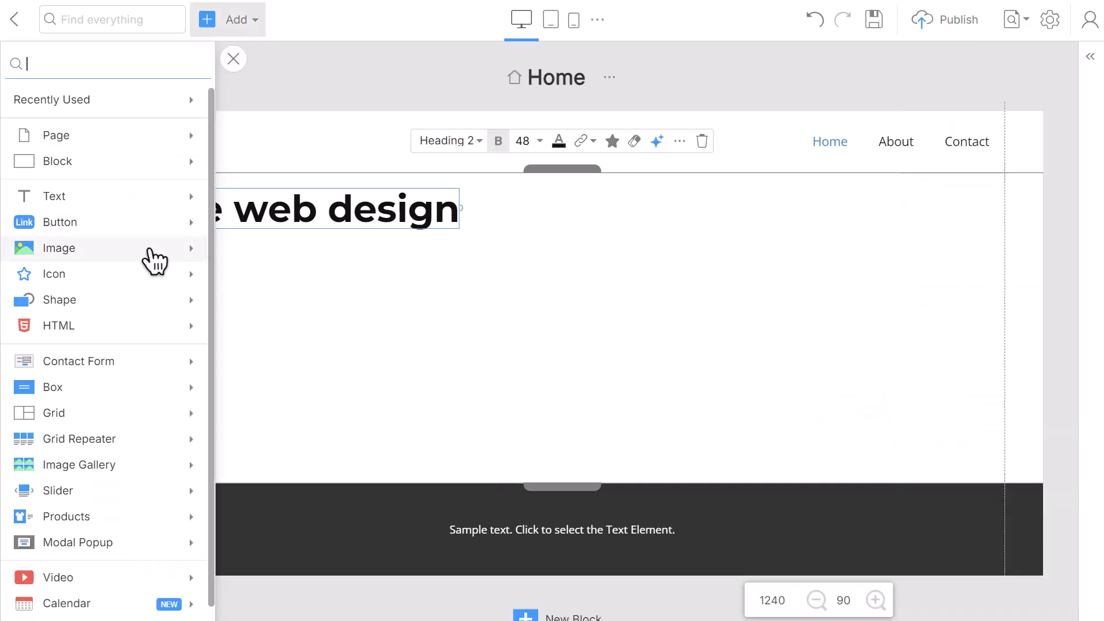
{"action": "left_click", "coordinate": [59, 248]}
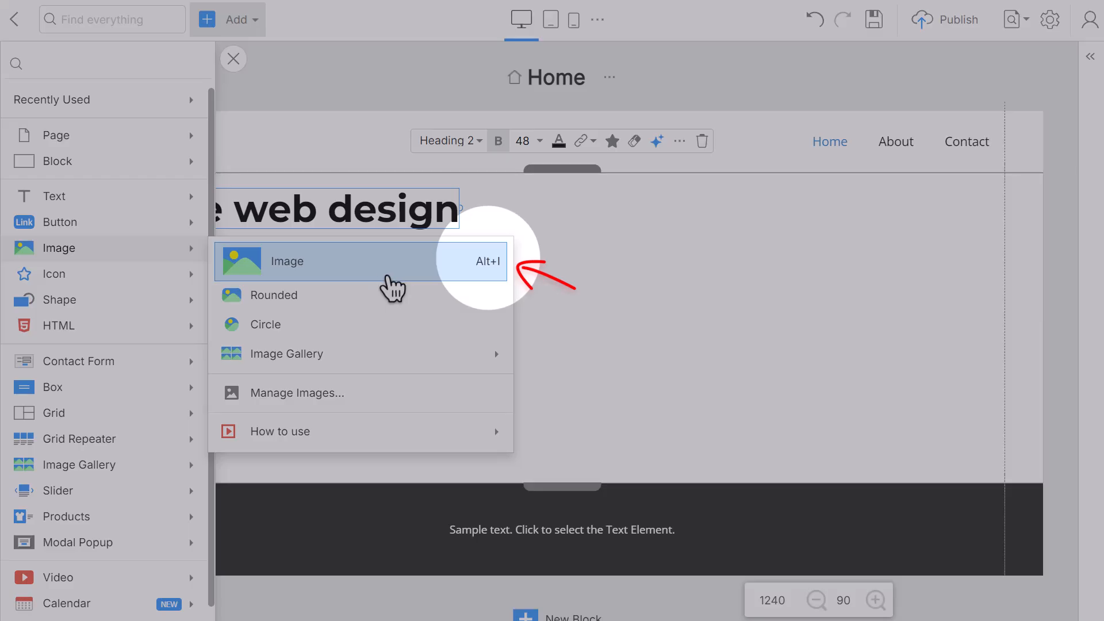
{"action": "left_click", "coordinate": [287, 262]}
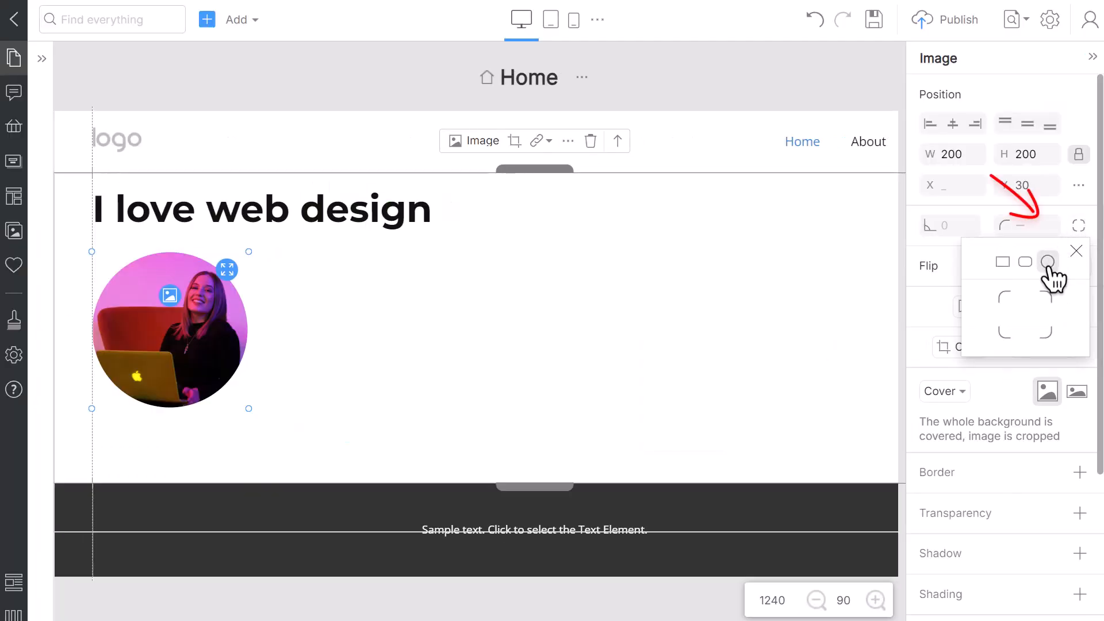
{"action": "left_click_drag", "start_coordinate": [248, 409], "coordinate": [301, 458]}
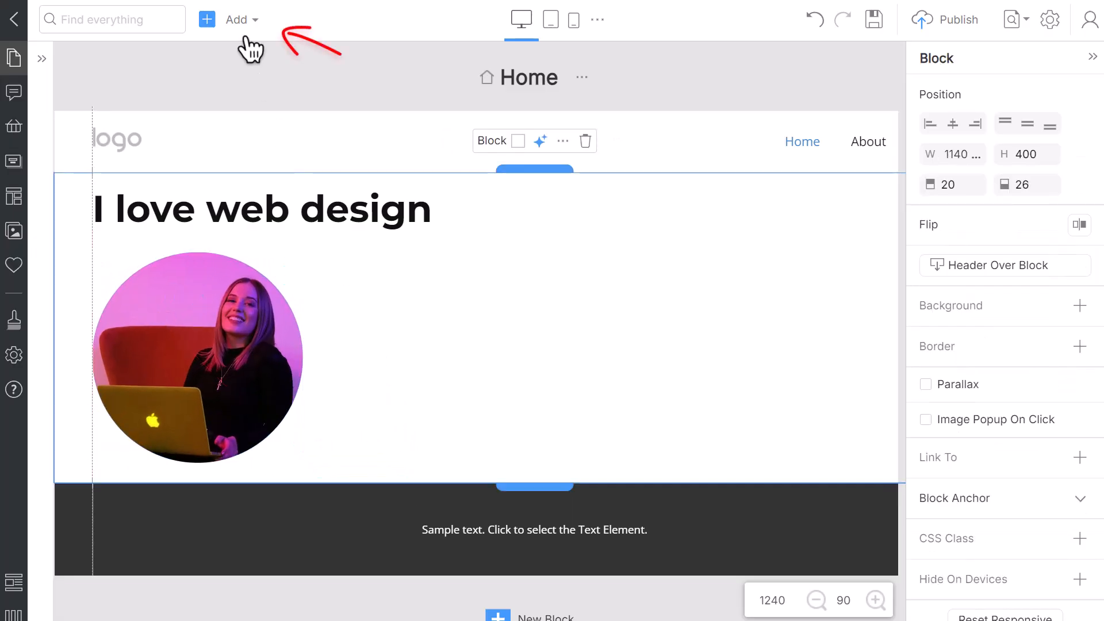
Add a text paragraph under the photo using an AI suggestion about good web design.
{"action": "left_click", "coordinate": [236, 20]}
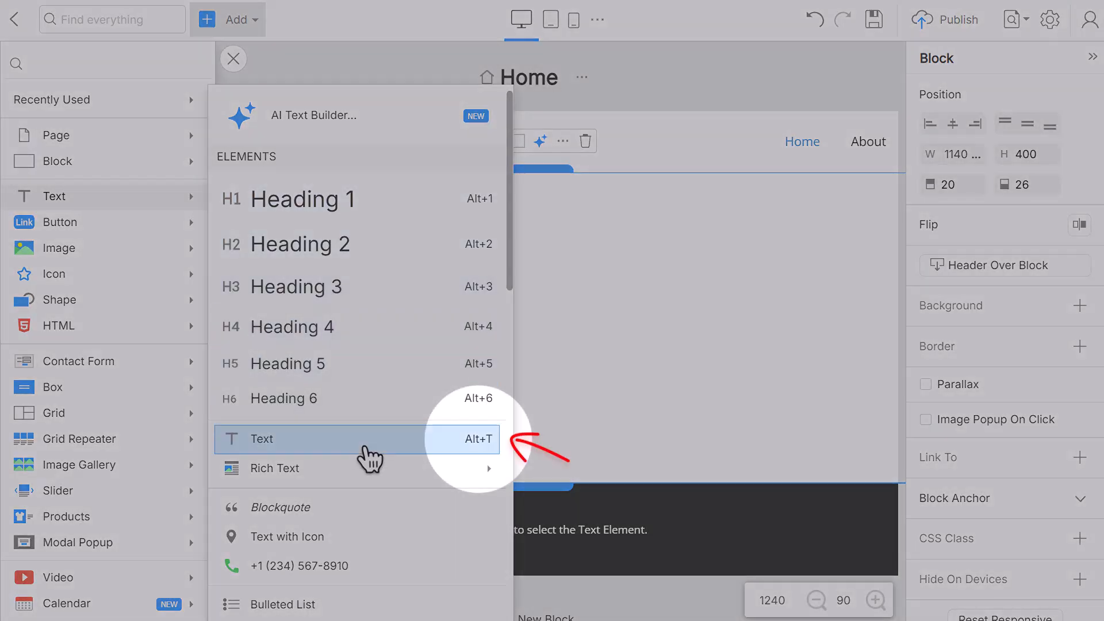
{"action": "left_click", "coordinate": [262, 439]}
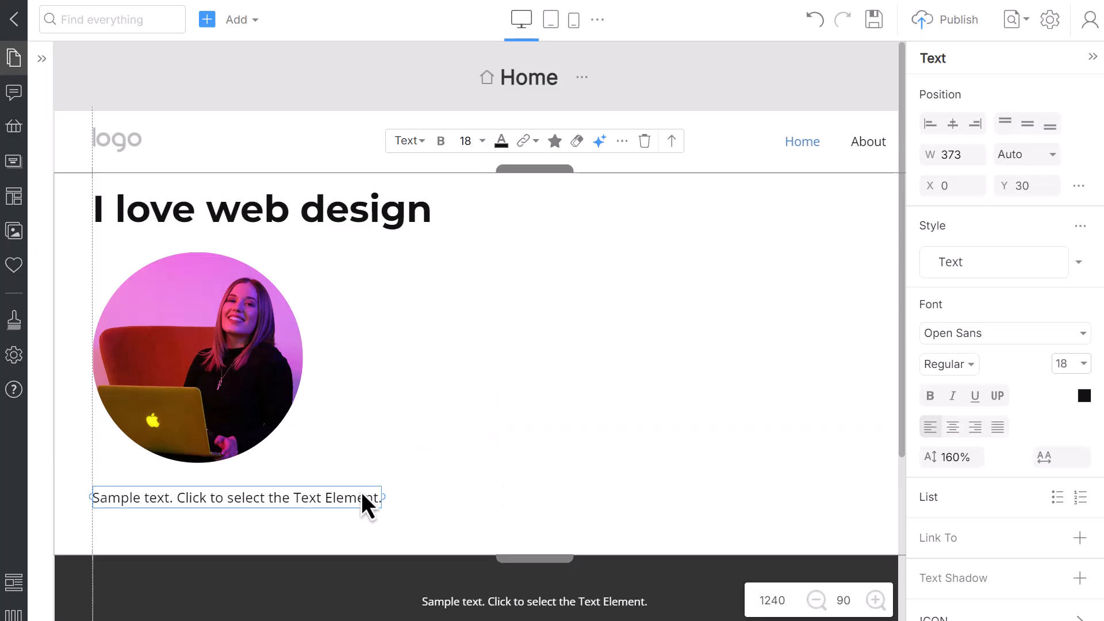
{"action": "right_click", "coordinate": [236, 497]}
{"action": "type", "text": "web de"}
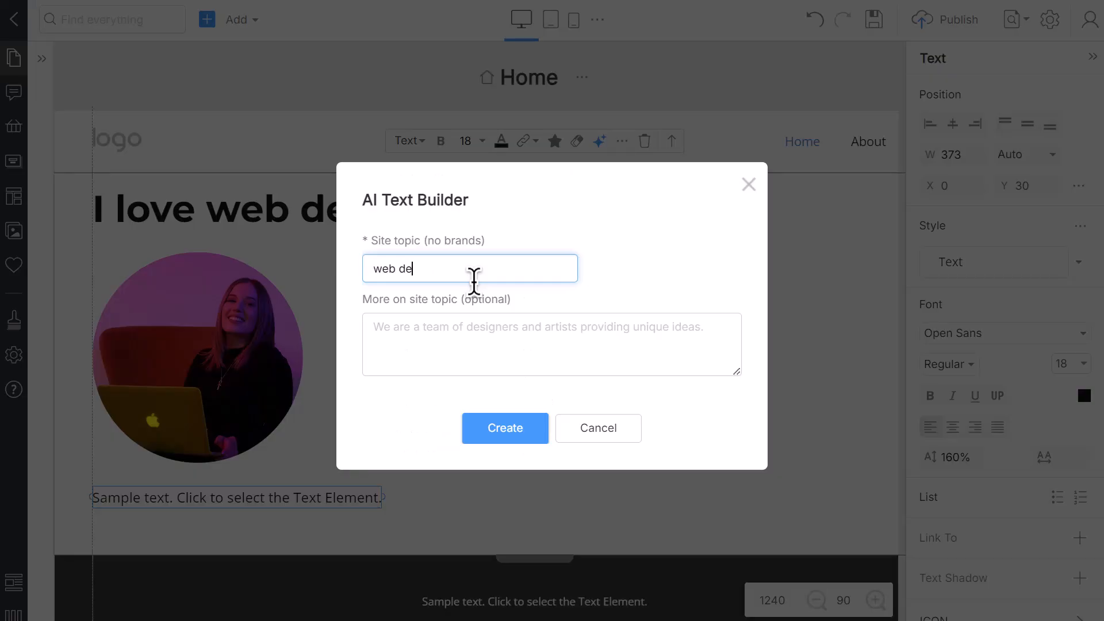
{"action": "left_click", "coordinate": [505, 428]}
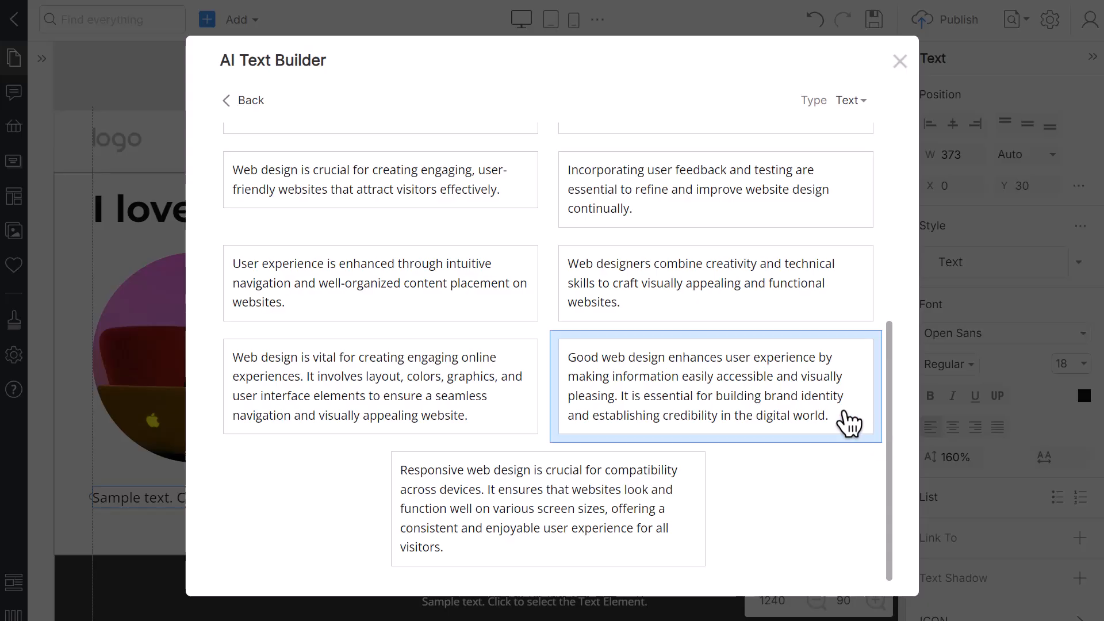
{"action": "left_click", "coordinate": [715, 386]}
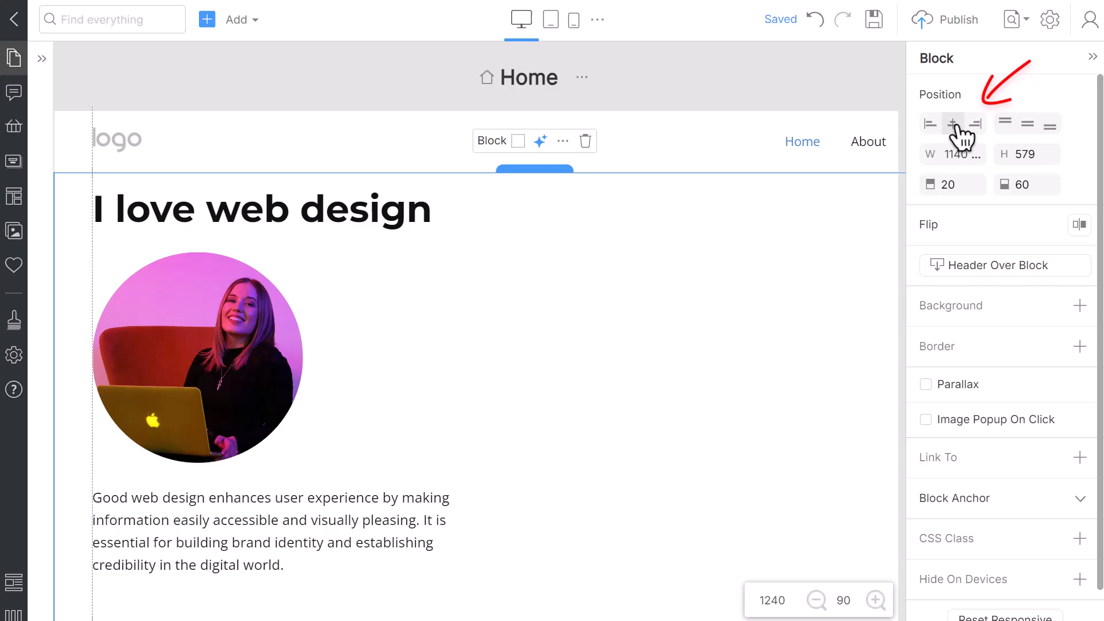
Center the block's heading, photo and paragraph horizontally with the Position alignment button.
{"action": "left_click", "coordinate": [1026, 122]}
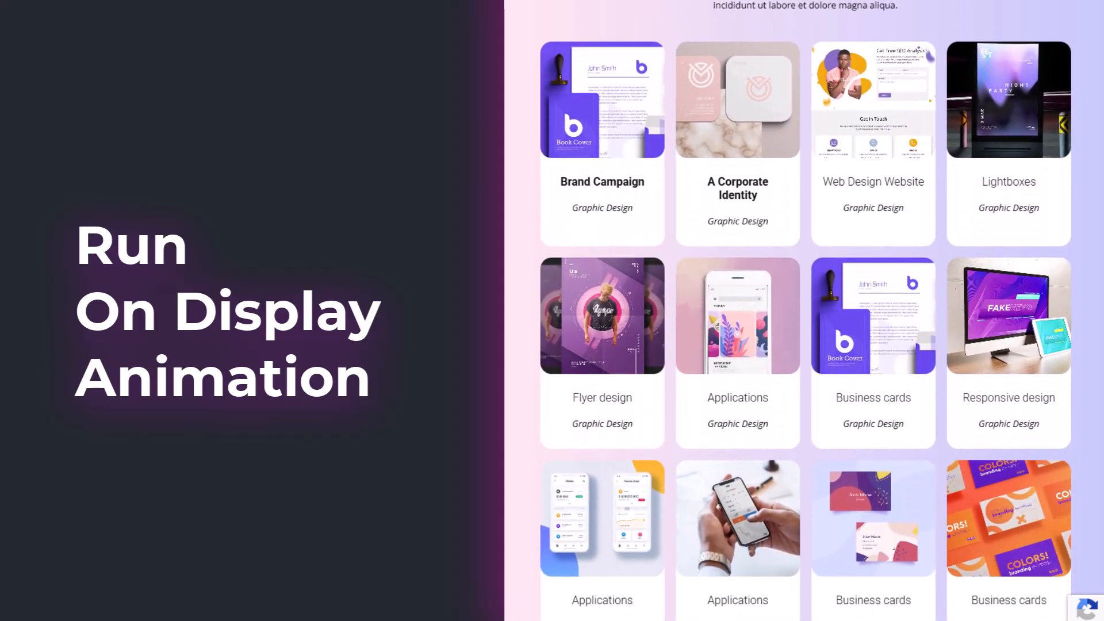
{"action": "scroll", "scroll_direction": "down", "scroll_amount": 3}
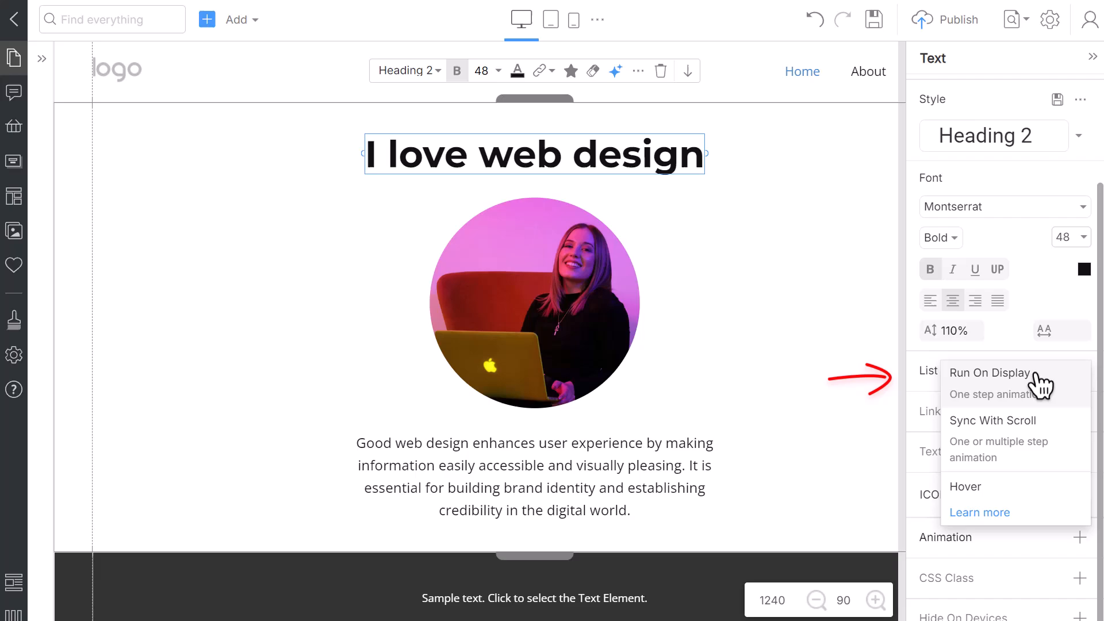
Give the heading a Run On Display Slide In animation upward and preview it.
{"action": "left_click", "coordinate": [989, 373]}
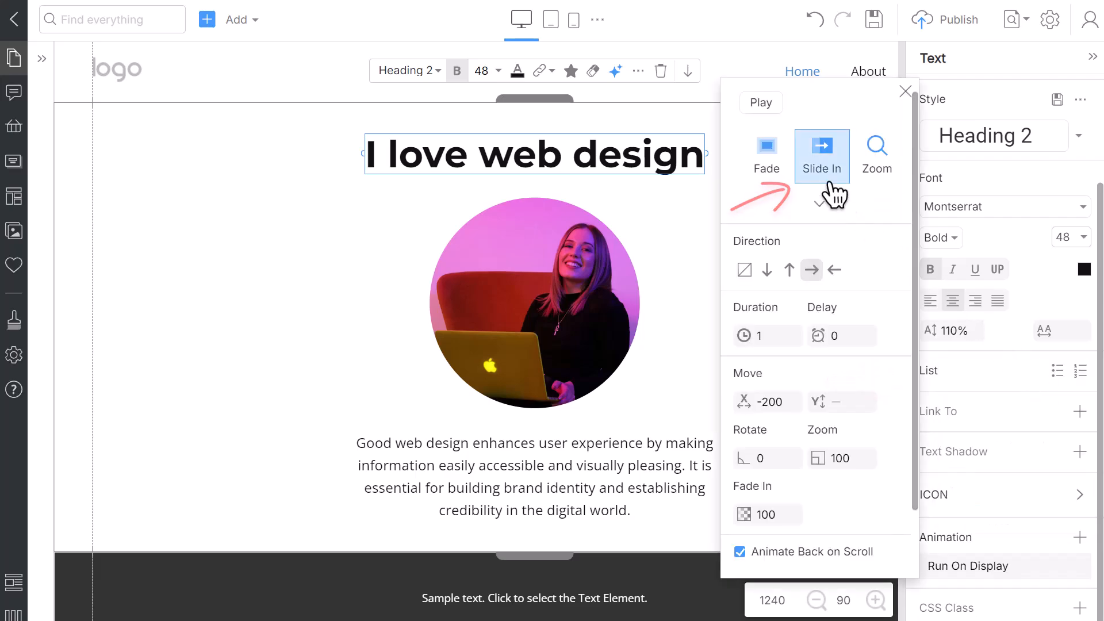
{"action": "left_click", "coordinate": [789, 270]}
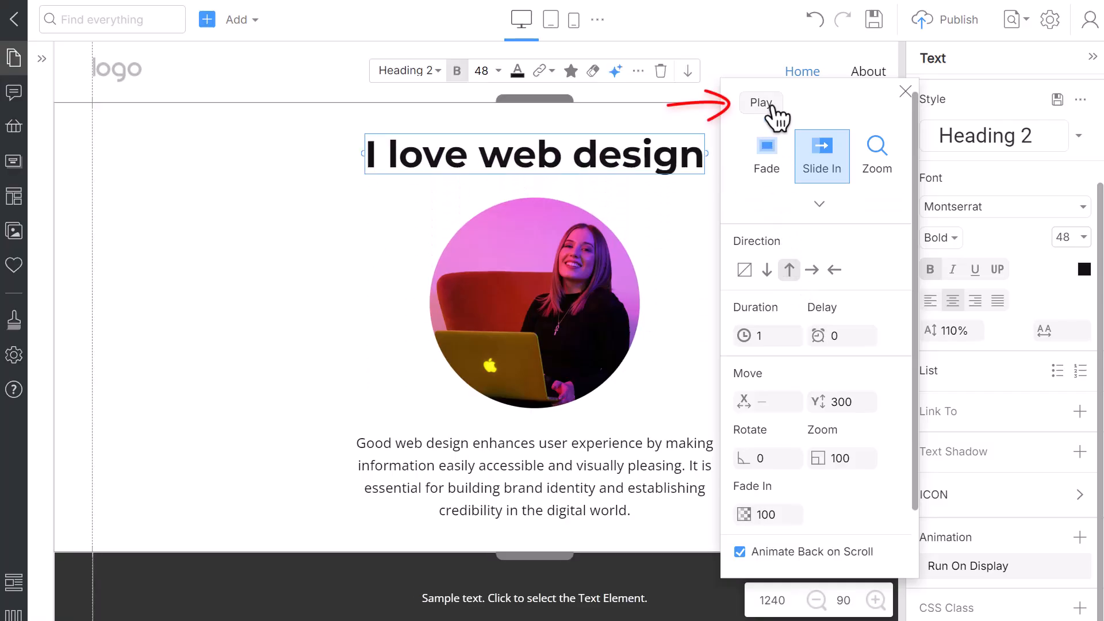
{"action": "left_click", "coordinate": [534, 303]}
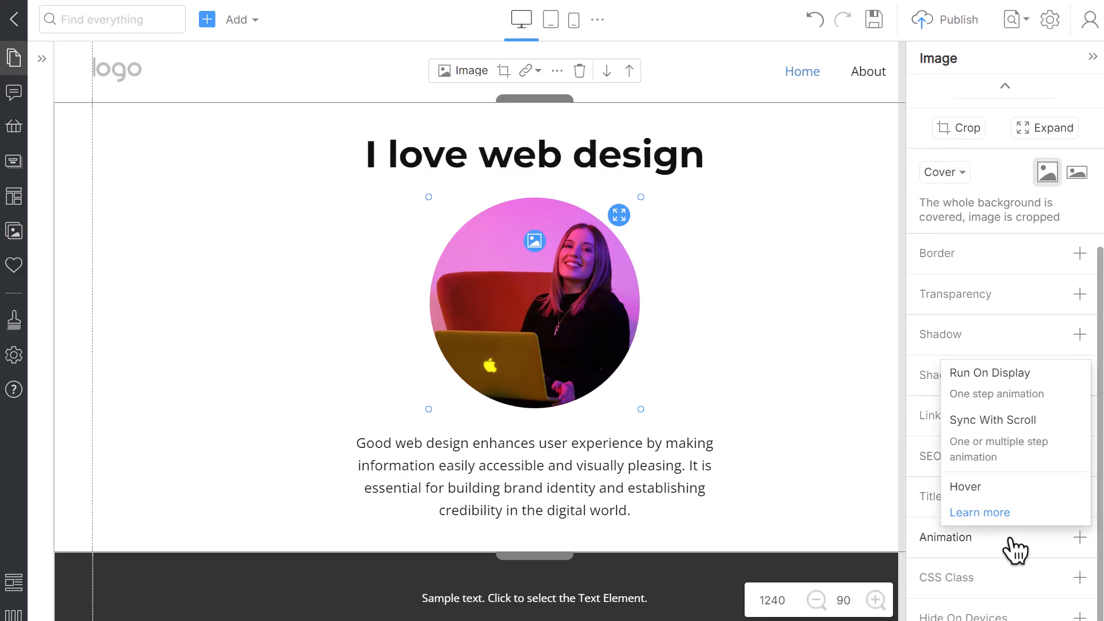
{"action": "left_click", "coordinate": [990, 373]}
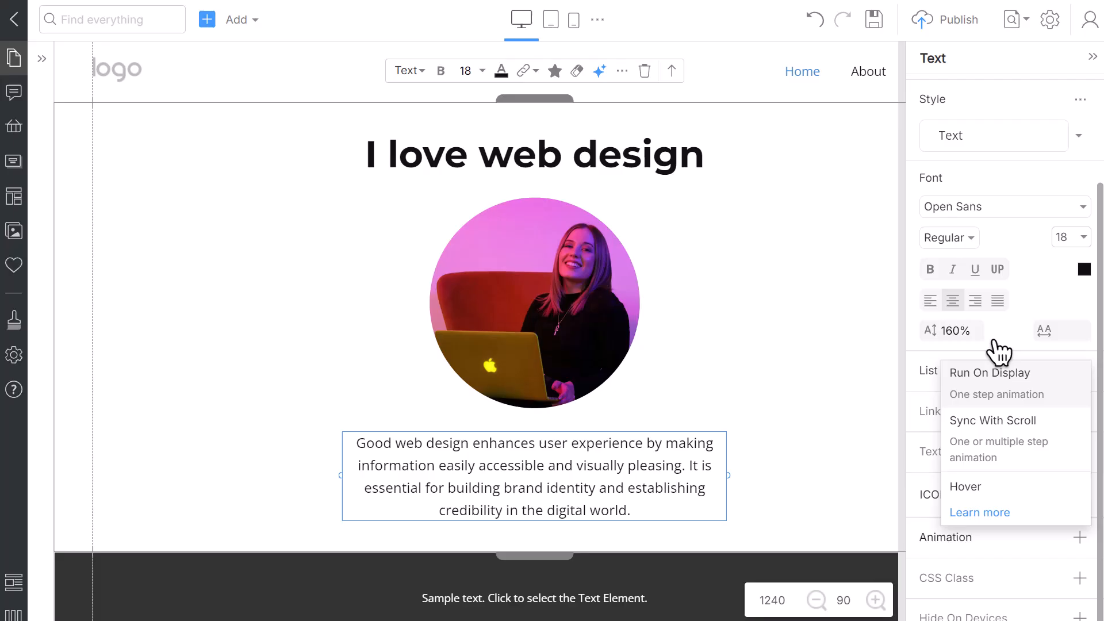
{"action": "left_click", "coordinate": [990, 373]}
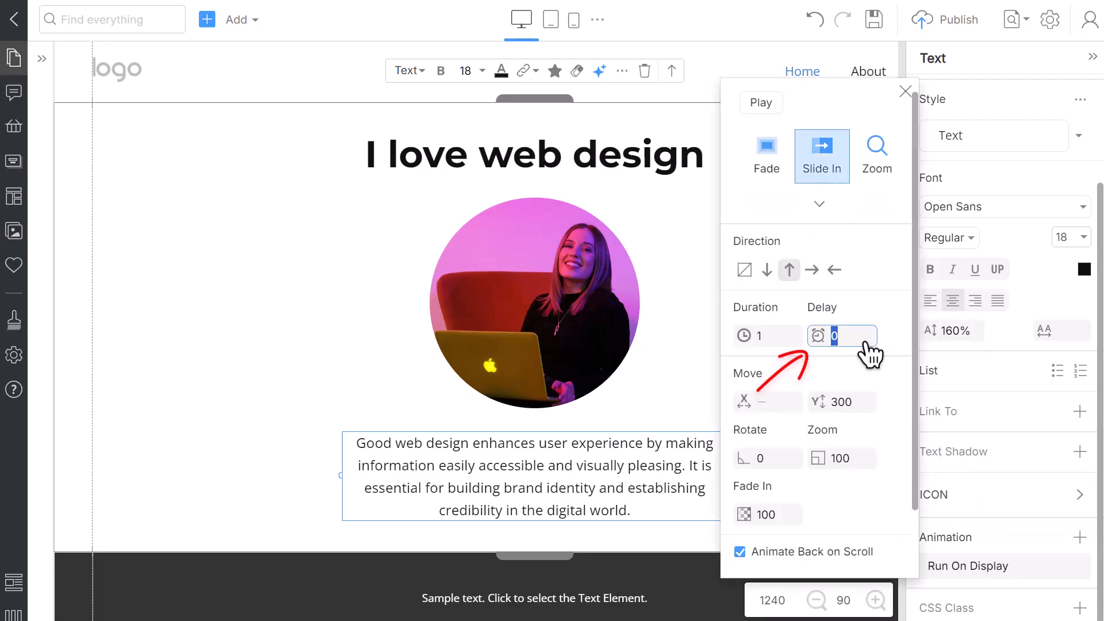
{"action": "type", "text": "0.4"}
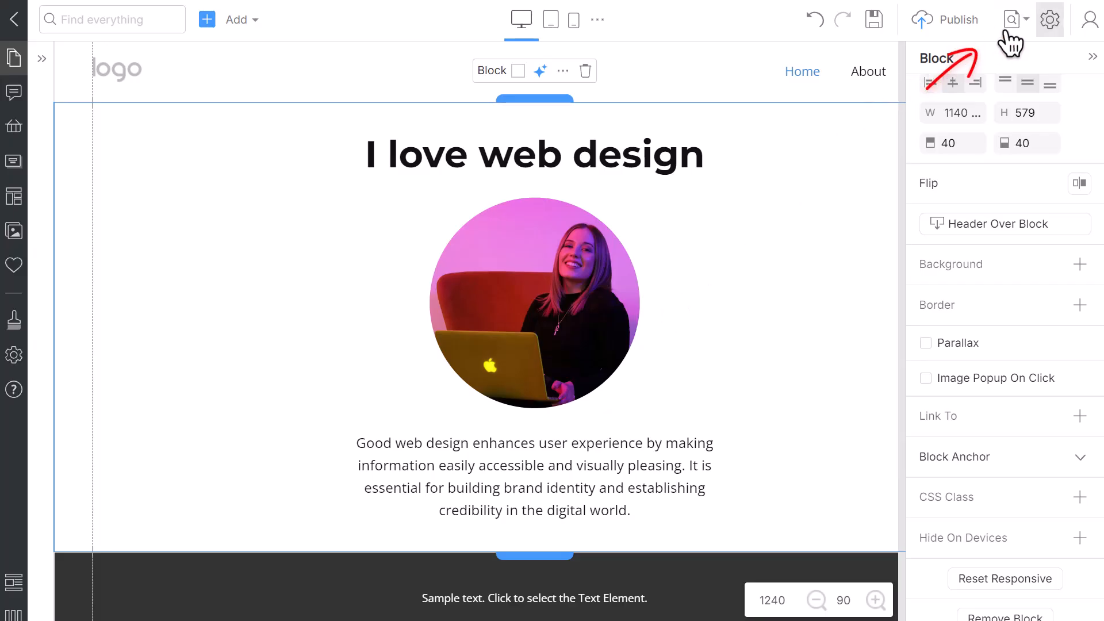
{"action": "left_click", "coordinate": [1021, 19]}
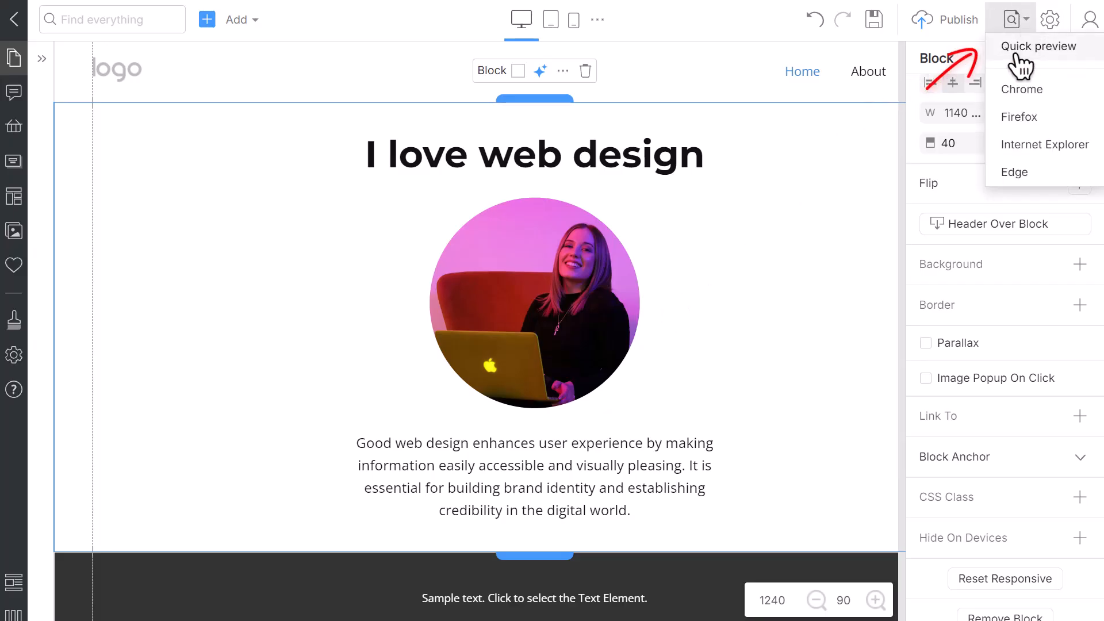
{"action": "left_click", "coordinate": [1038, 46]}
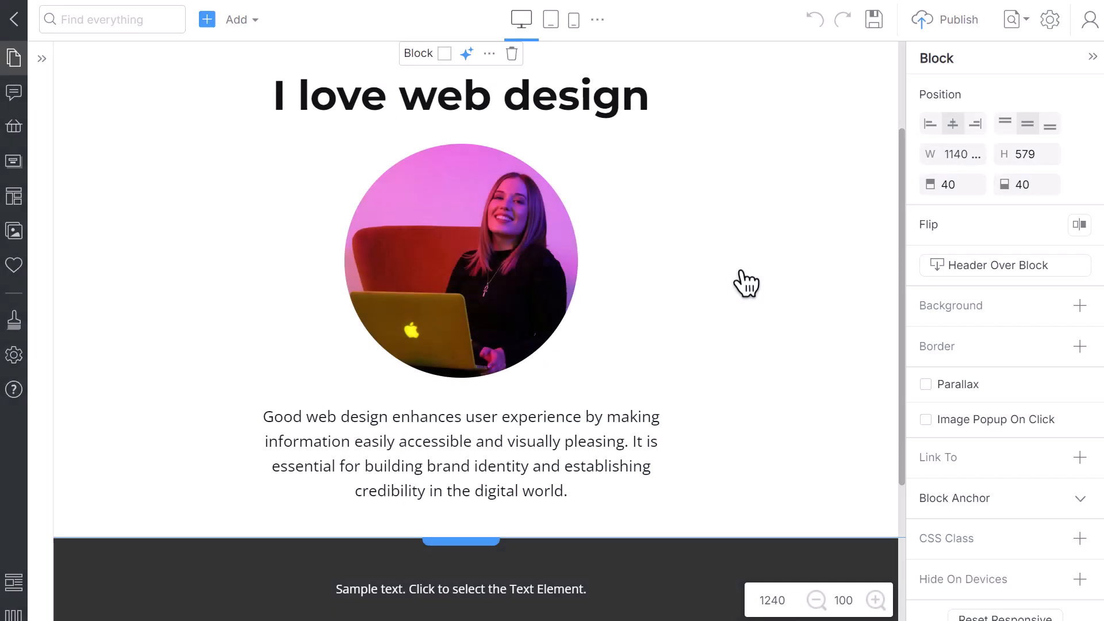
Add a hover animation to the round photo: duration 1, rotate 5, scale 105, then play it.
{"action": "left_click", "coordinate": [460, 261]}
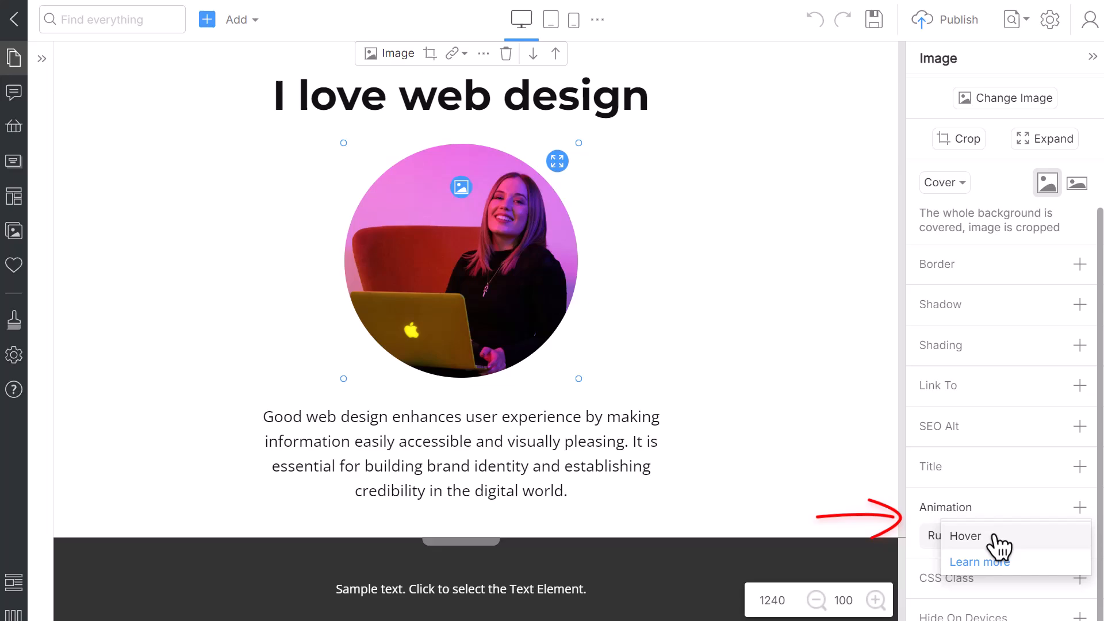
{"action": "left_click", "coordinate": [965, 536]}
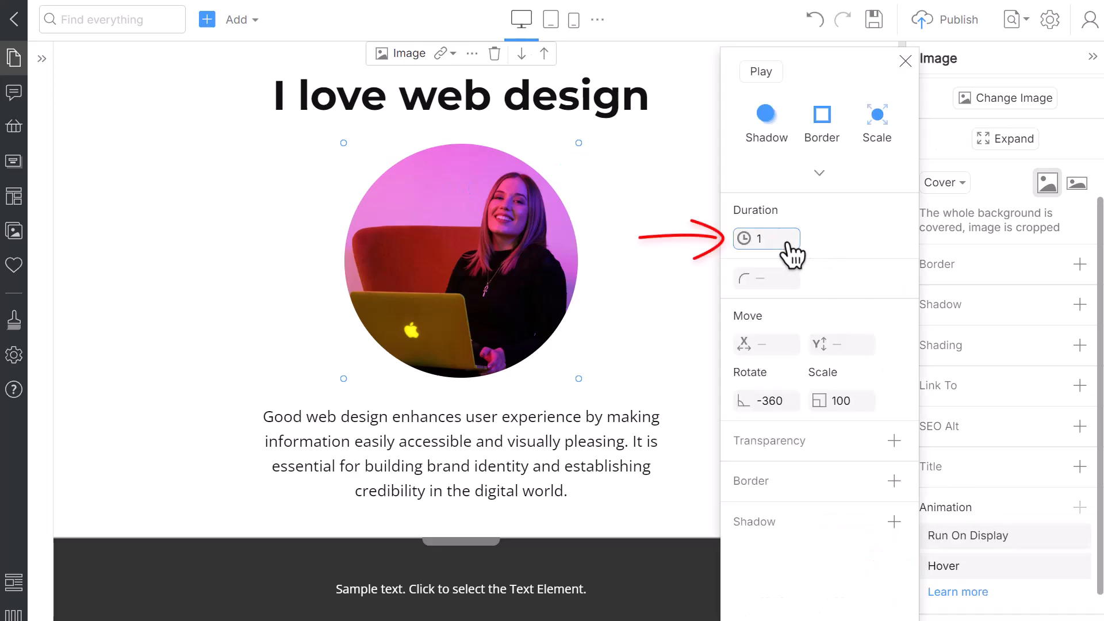
{"action": "left_click", "coordinate": [772, 401]}
{"action": "type", "text": "5"}
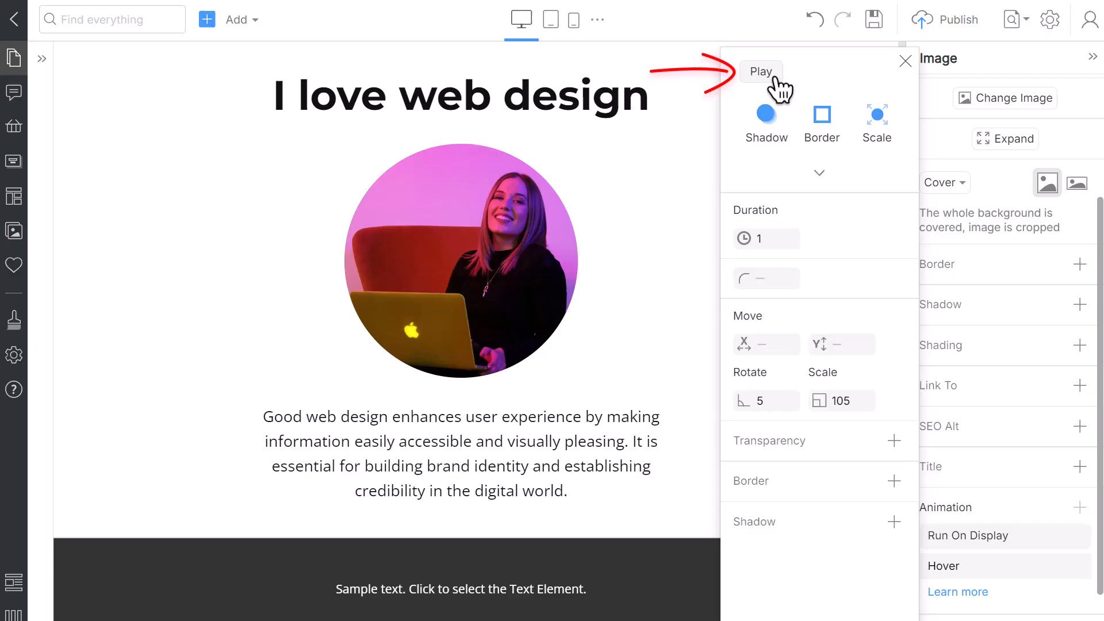
{"action": "left_click", "coordinate": [761, 72]}
{"action": "type", "text": "1"}
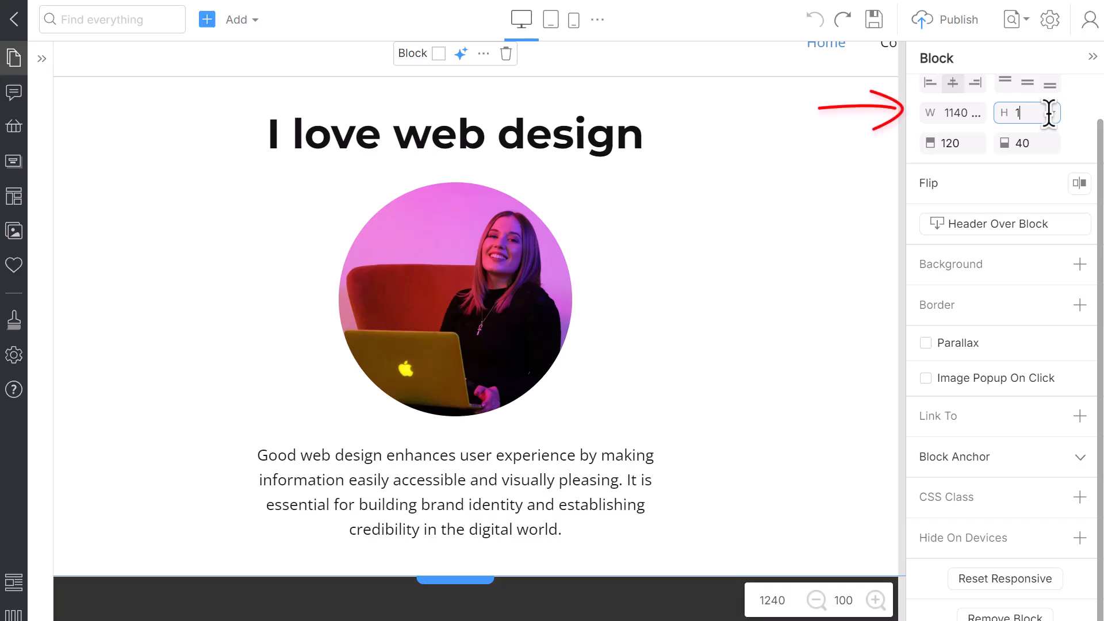
Set the block height to 1500, then select the heading, photo and paragraph in turn.
{"action": "type", "text": "500"}
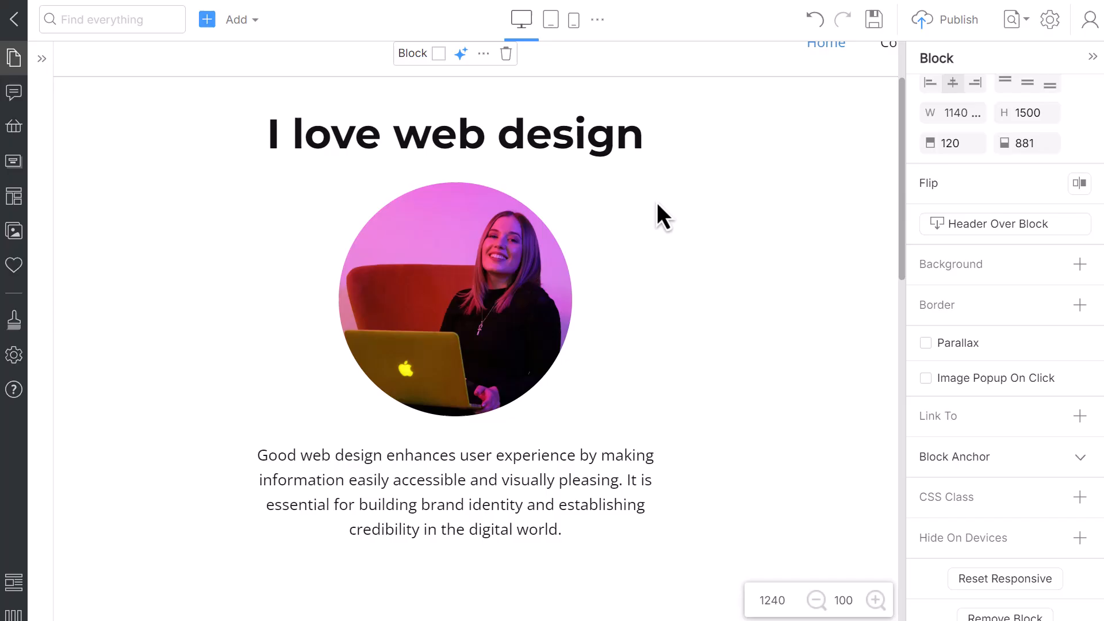
{"action": "left_click", "coordinate": [454, 134]}
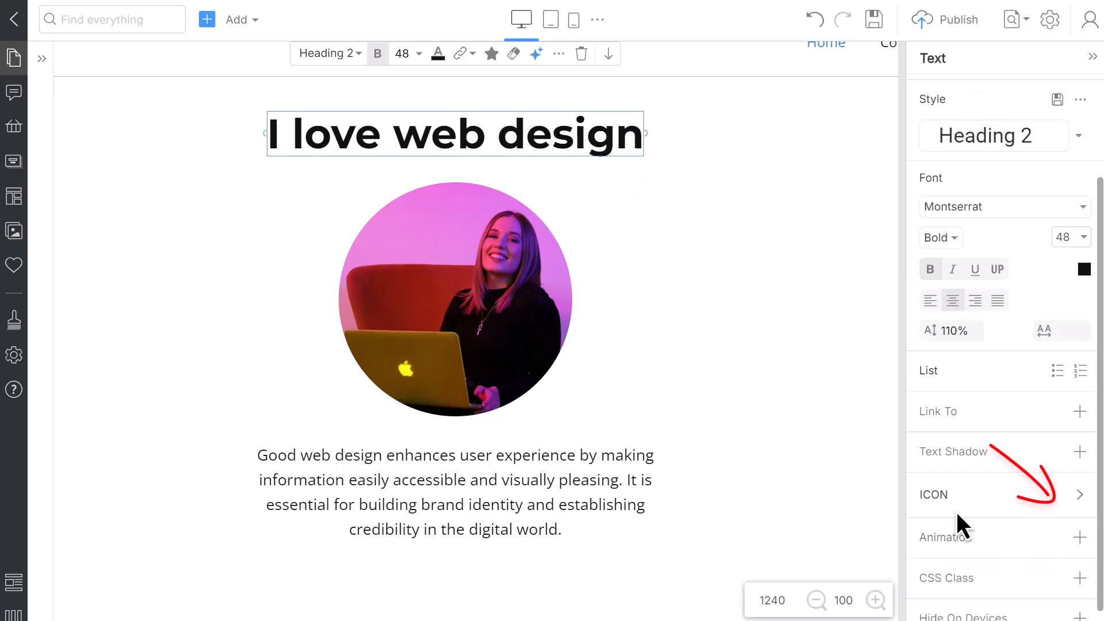
{"action": "left_click", "coordinate": [454, 301]}
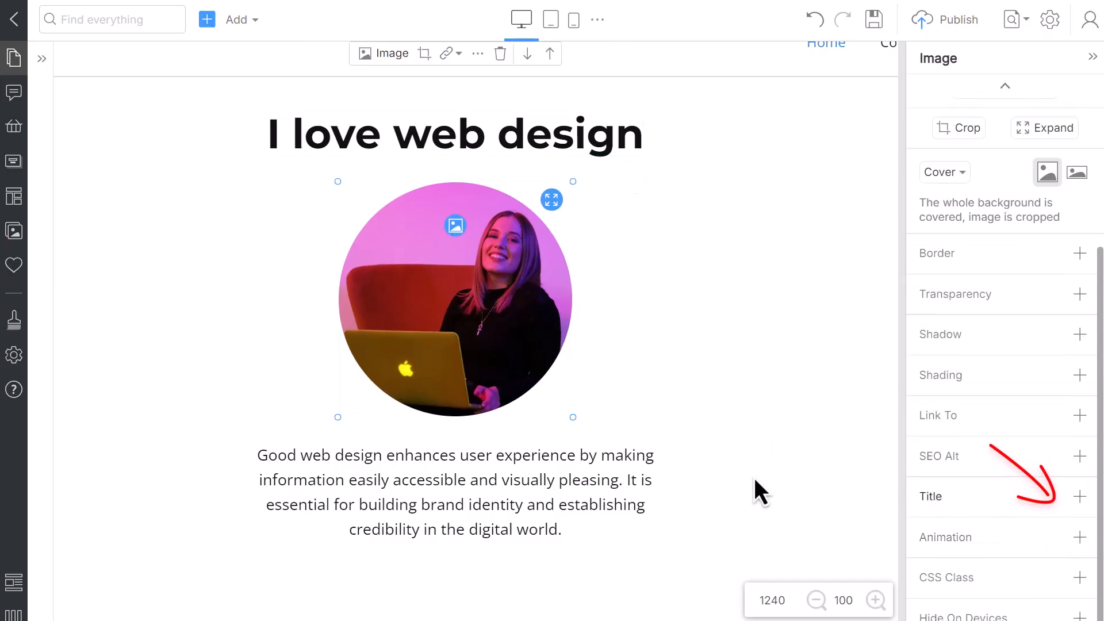
{"action": "left_click", "coordinate": [455, 497]}
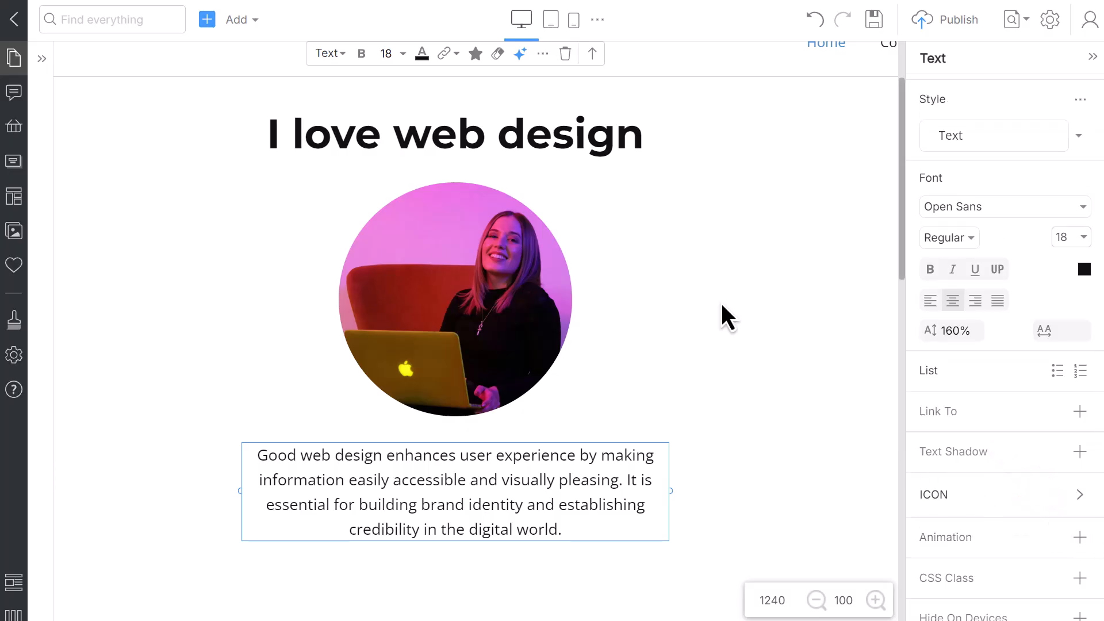
{"action": "left_click", "coordinate": [454, 134]}
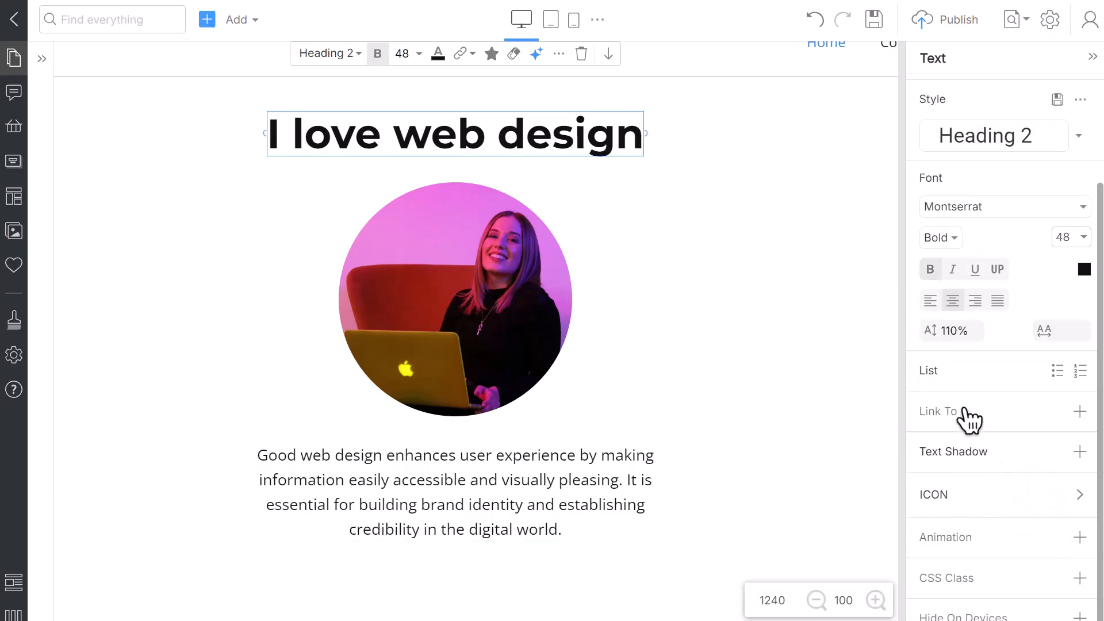
Add a Sync With Scroll animation to the heading with Step 1 set to Sticky On Scroll.
{"action": "left_click", "coordinate": [1078, 538]}
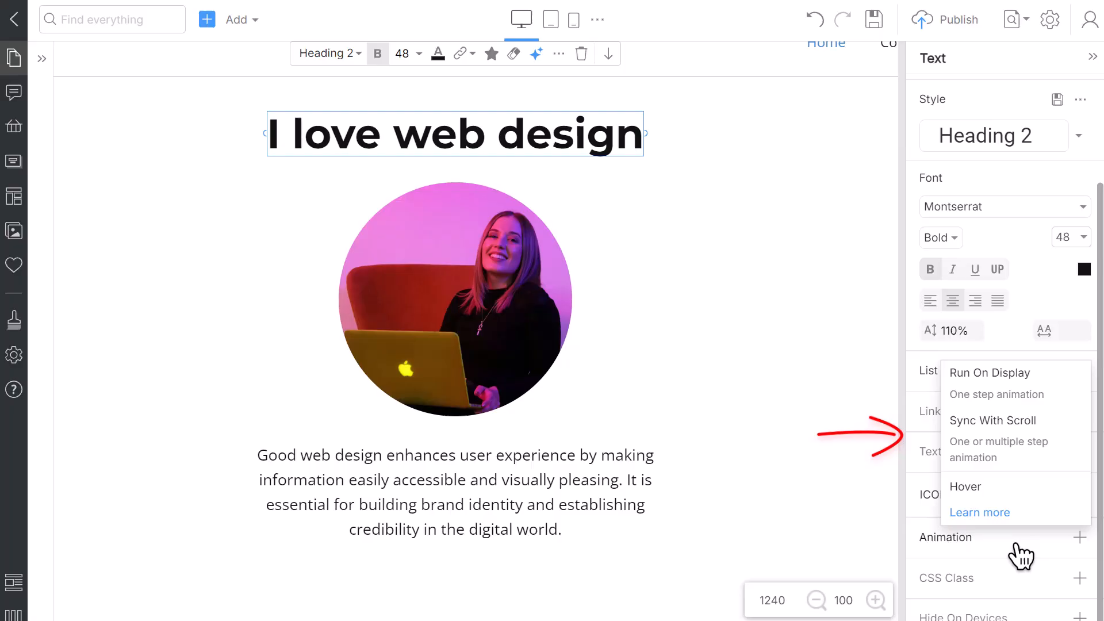
{"action": "left_click", "coordinate": [992, 421]}
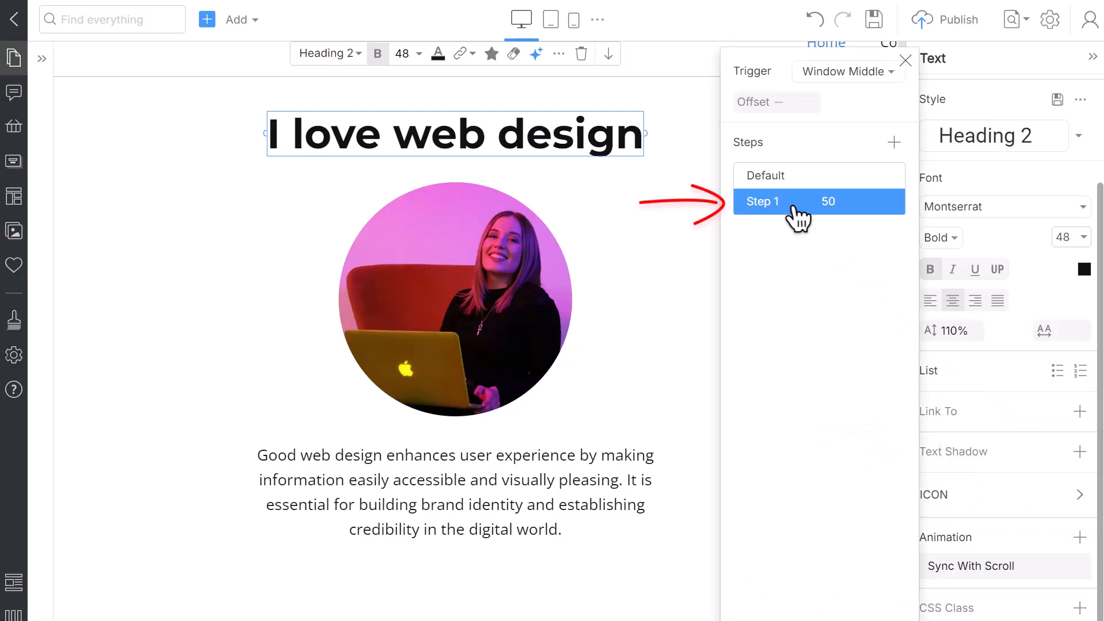
{"action": "left_click", "coordinate": [784, 201]}
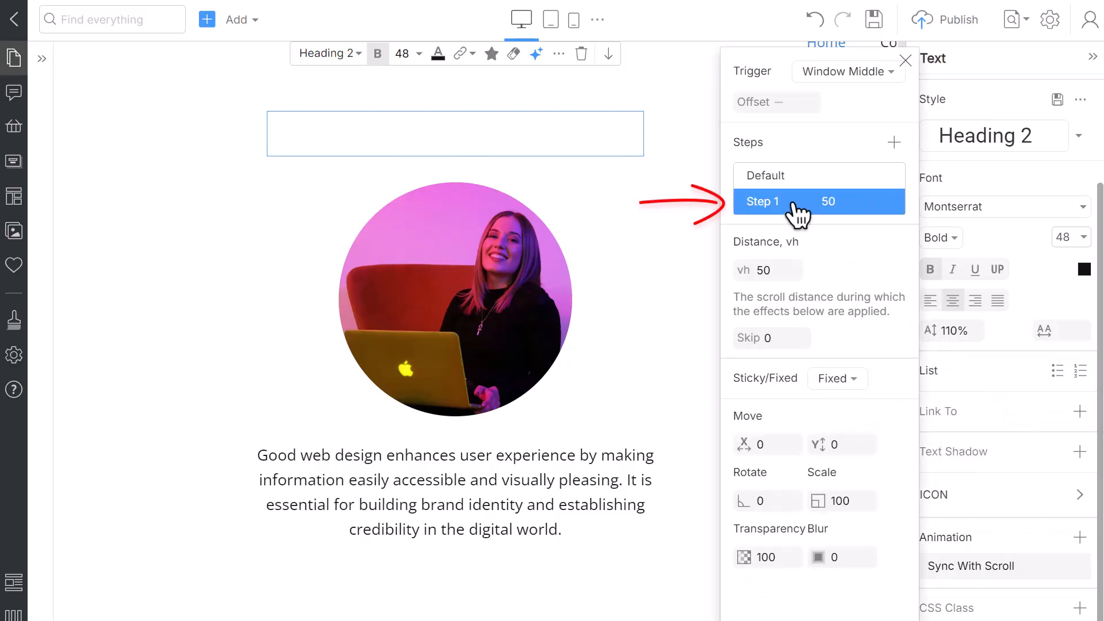
{"action": "left_click", "coordinate": [837, 378]}
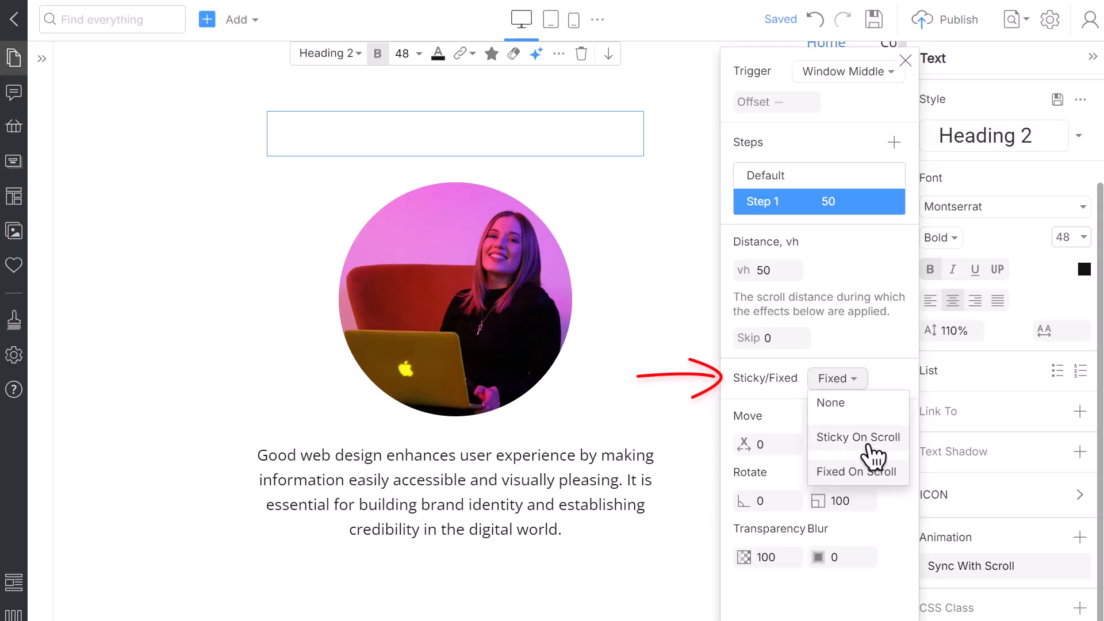
{"action": "left_click", "coordinate": [859, 438]}
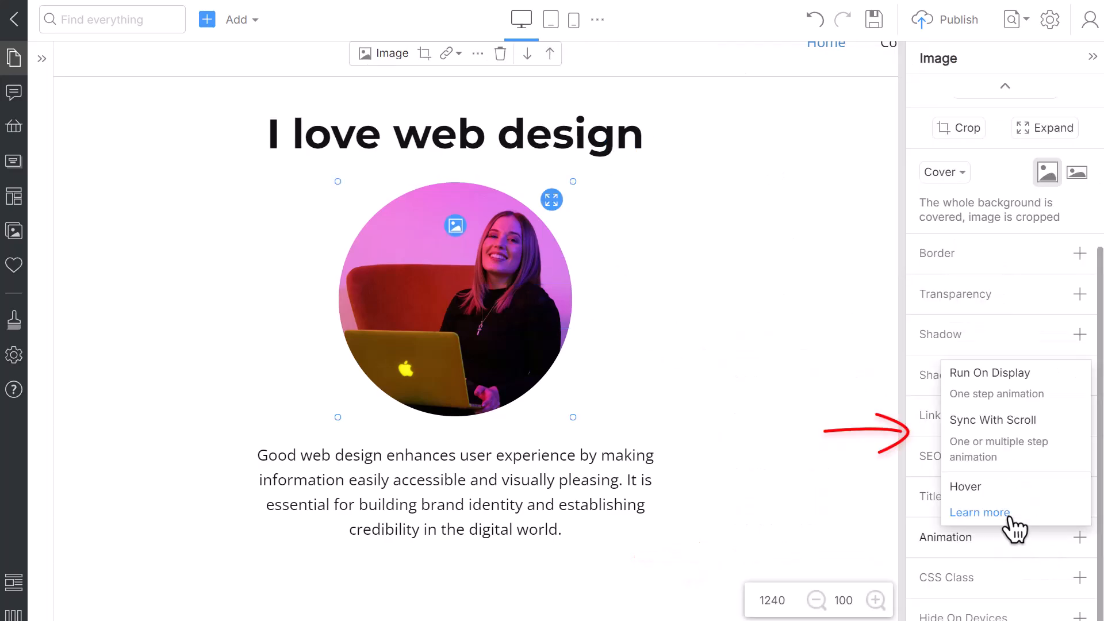
Give the round photo a sticky scroll-synced step: move X -300, Y 200, transparency 0.
{"action": "left_click", "coordinate": [993, 420]}
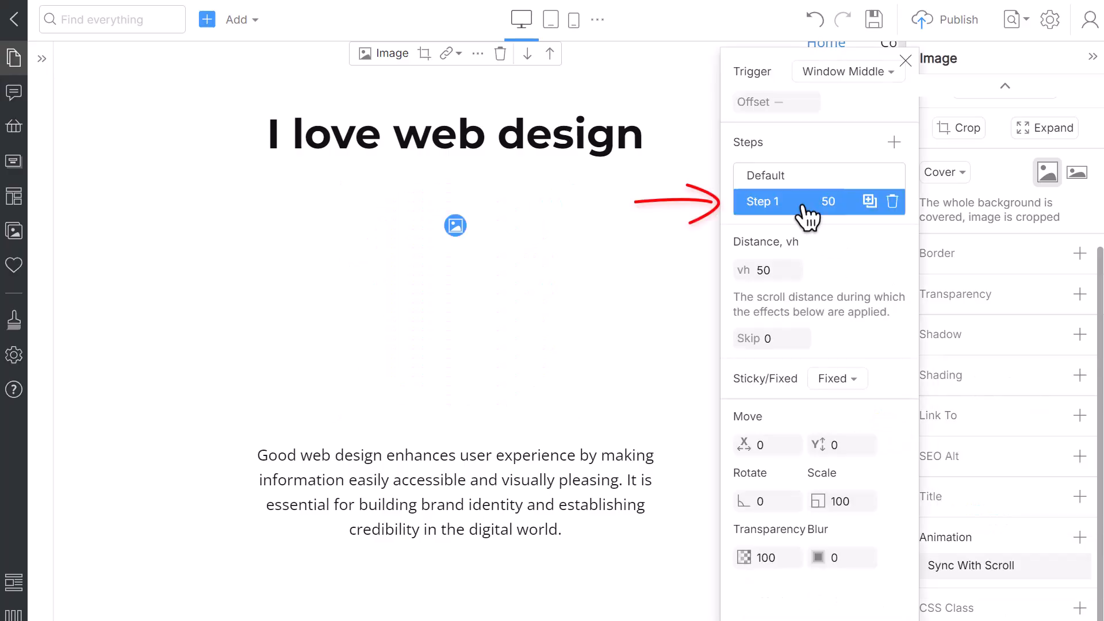
{"action": "left_click", "coordinate": [837, 379]}
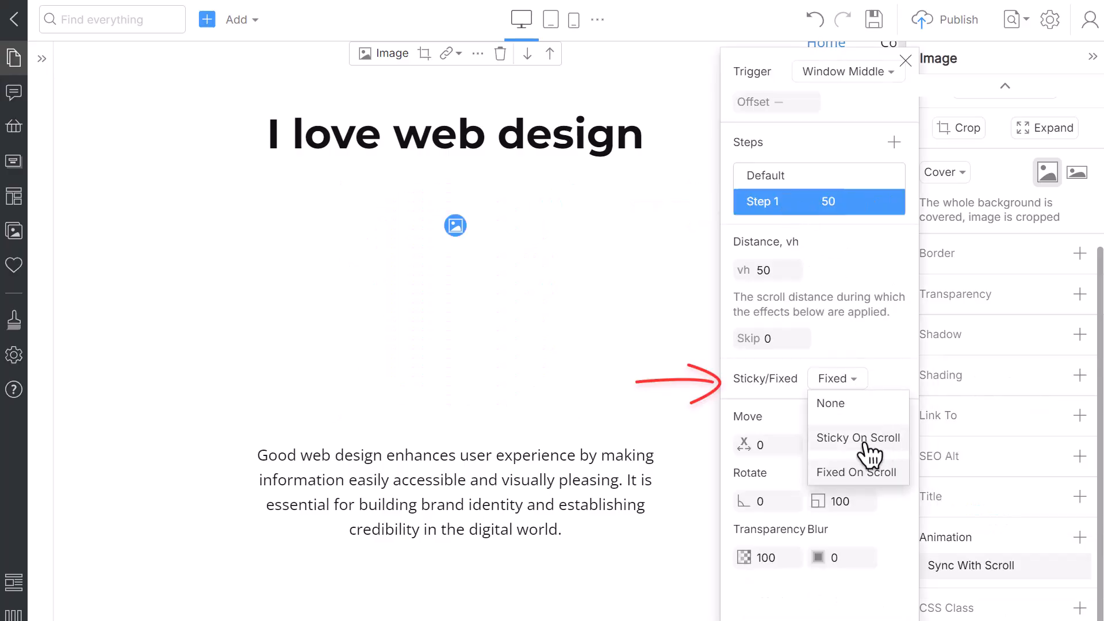
{"action": "left_click", "coordinate": [858, 437]}
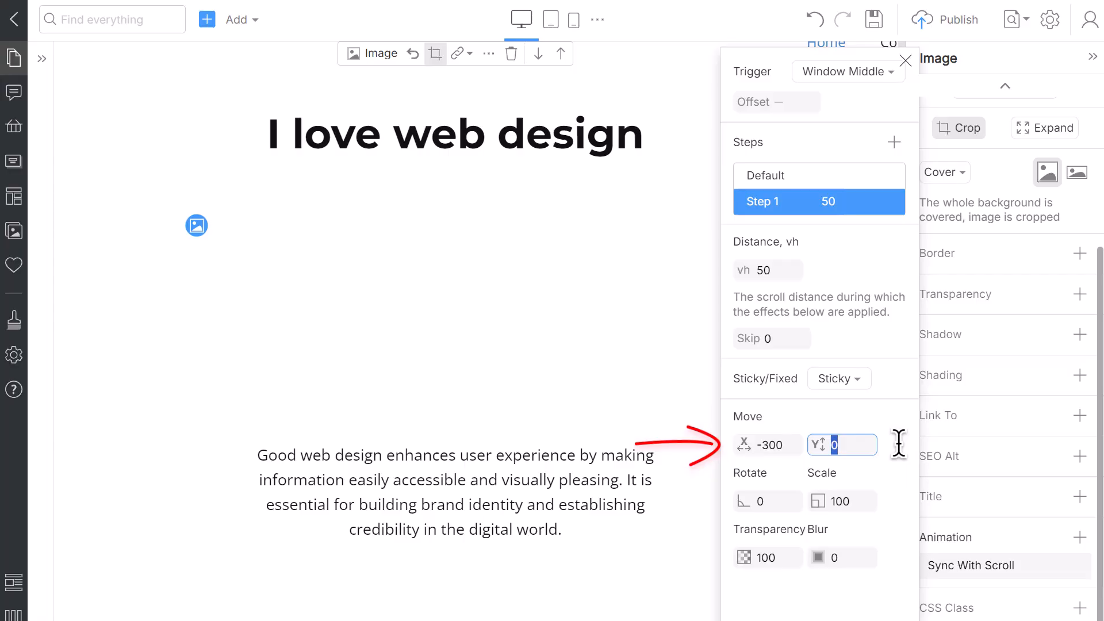
{"action": "type", "text": "200"}
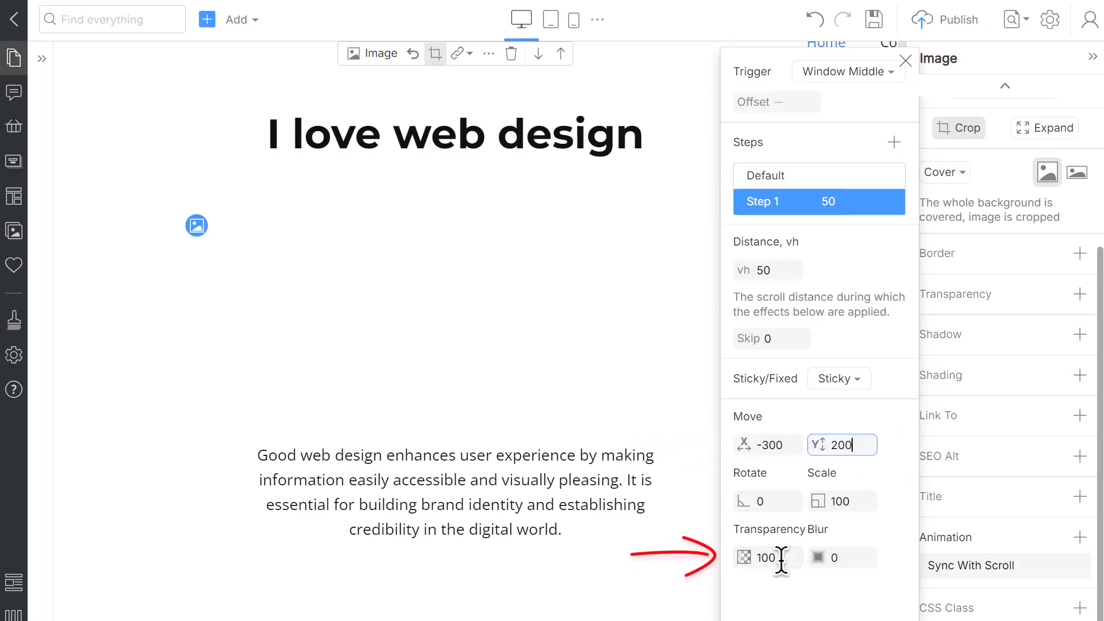
{"action": "type", "text": "0"}
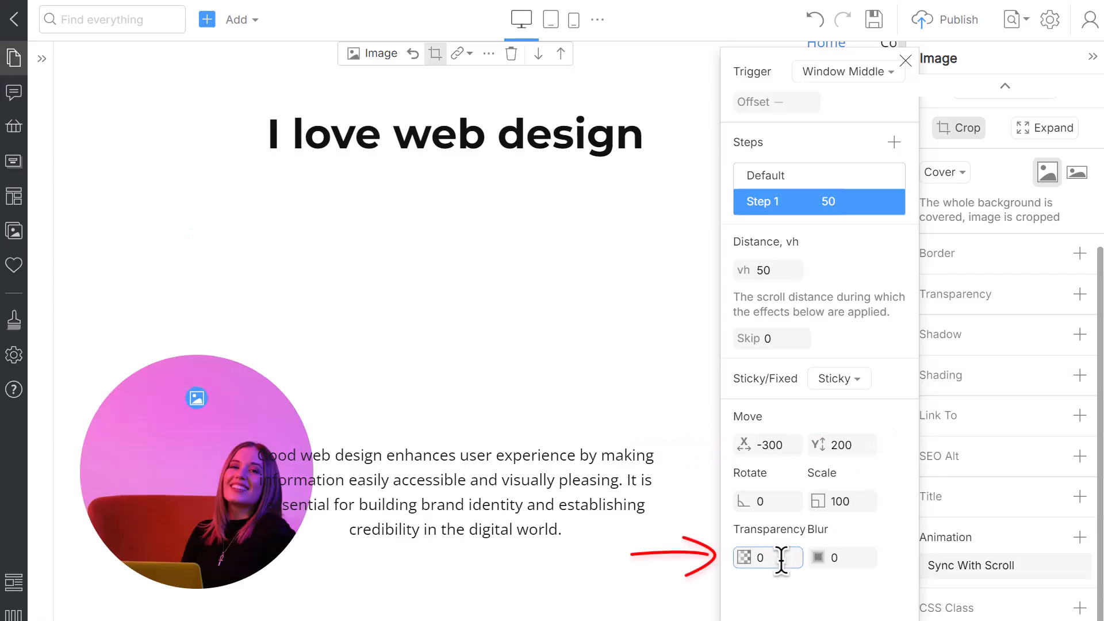
{"action": "left_click", "coordinate": [455, 504]}
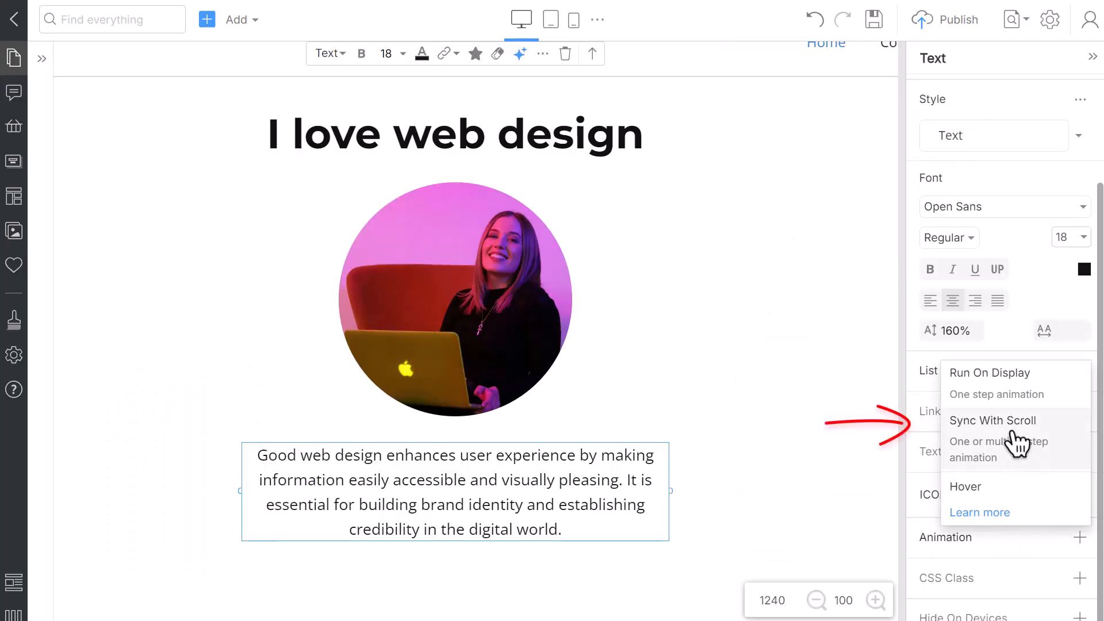
Add a sticky Sync With Scroll animation to the paragraph with Move X 300.
{"action": "left_click", "coordinate": [992, 421]}
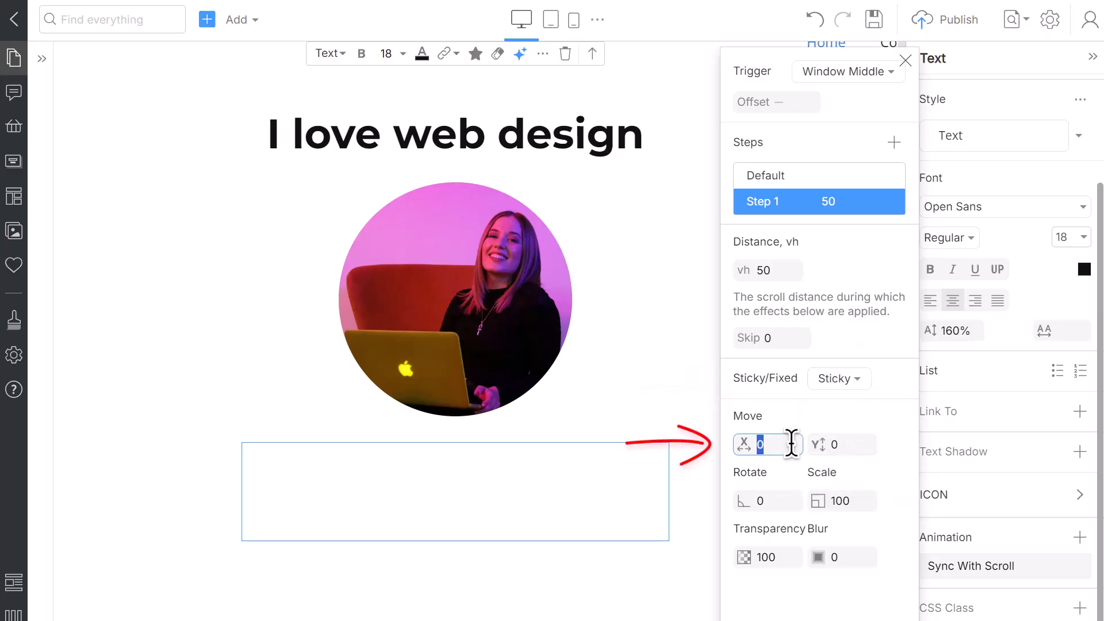
{"action": "type", "text": "300"}
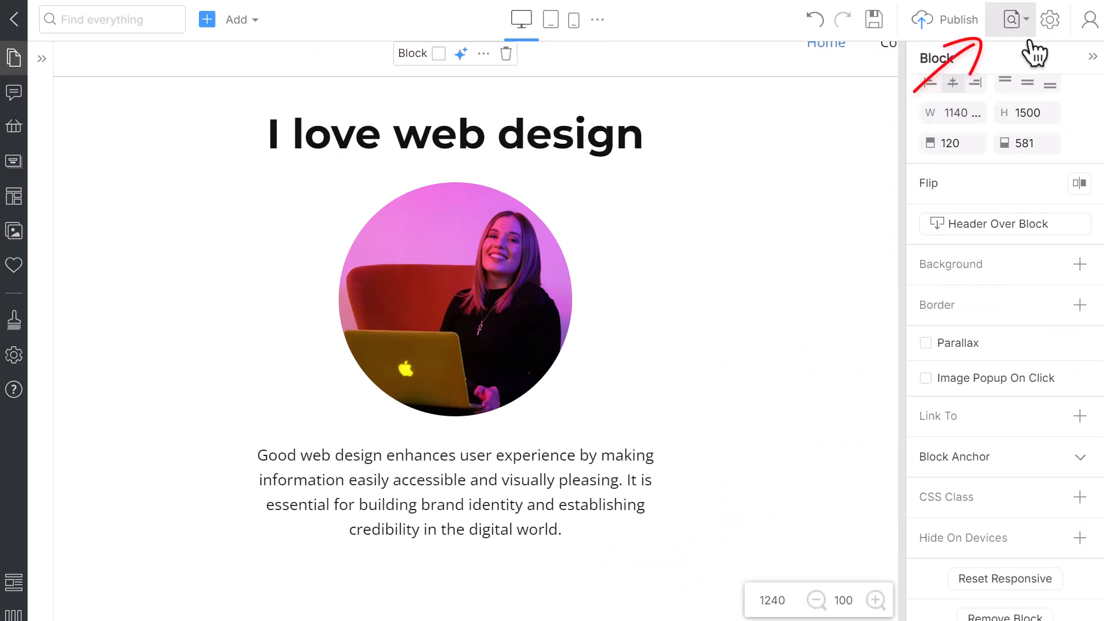
Open the page preview and scroll down through the heading, photo and paragraph.
{"action": "left_click", "coordinate": [1014, 19]}
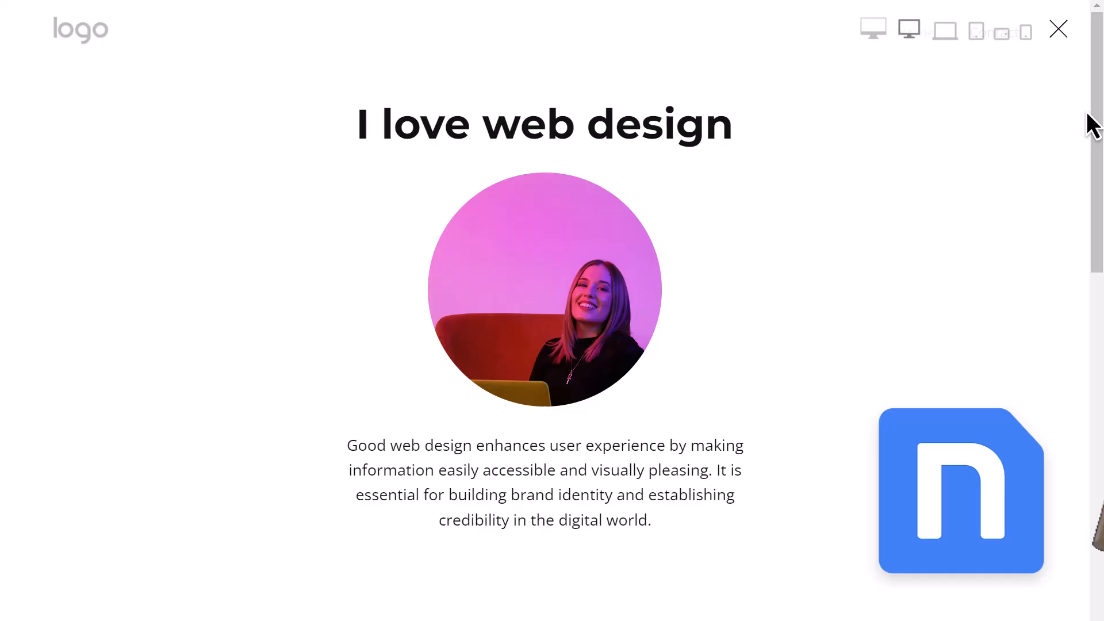
{"action": "scroll", "scroll_direction": "down", "scroll_amount": 3}
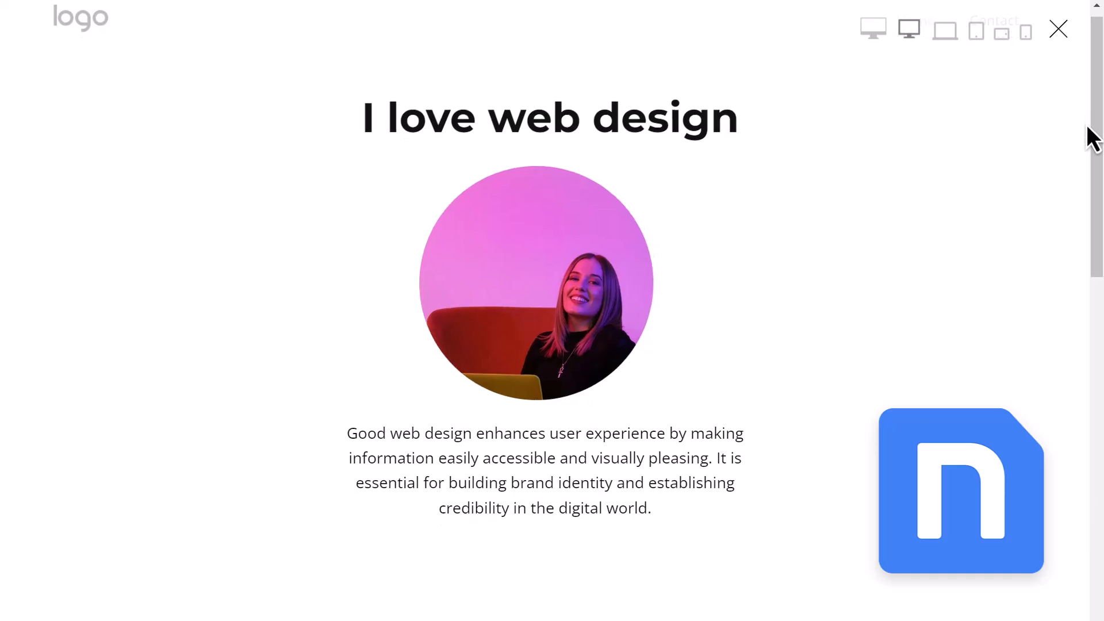